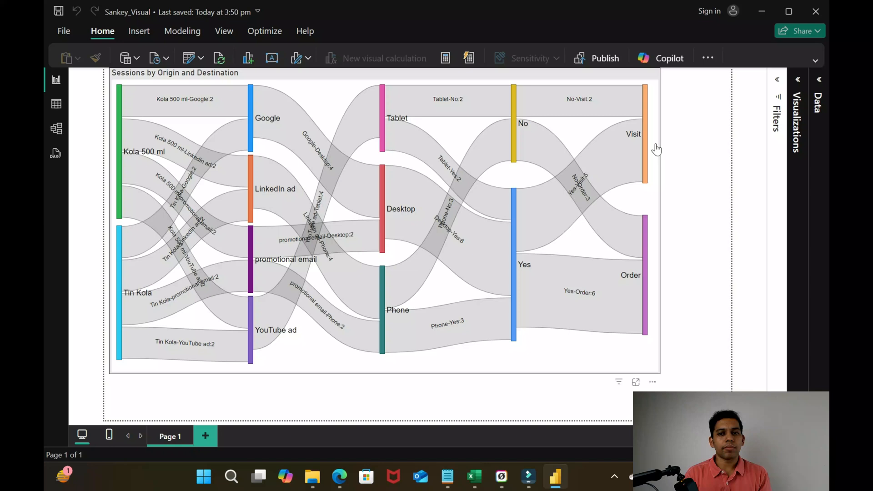
Review the workbook columns: Advertisement, Channel, Device, Cookie Accepted, UserID, Website Activity, SessionID
left_click(384, 223)
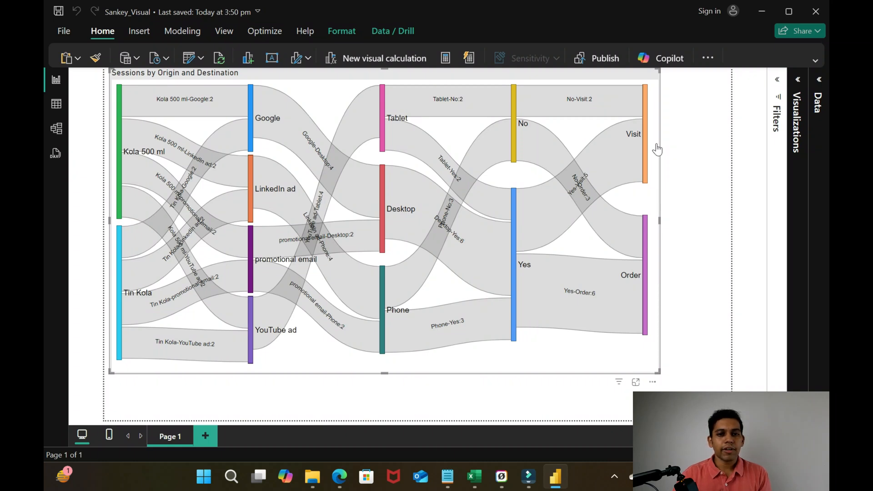
mouse_move(274, 110)
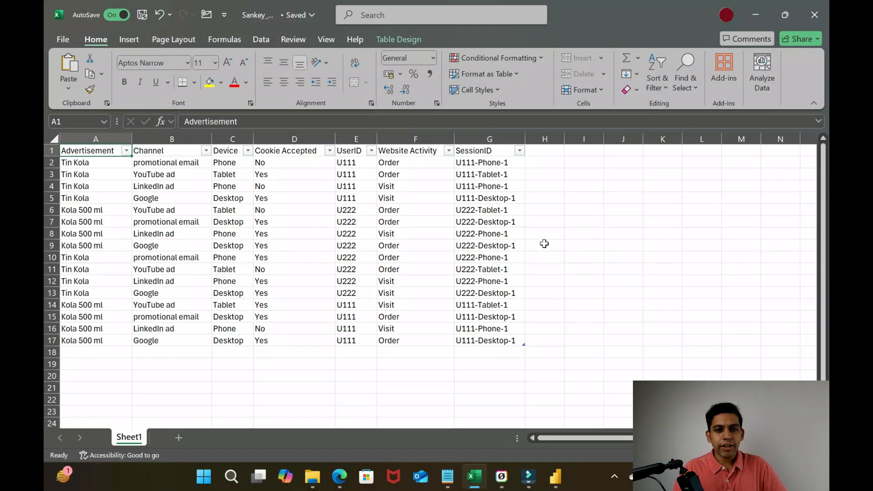
mouse_move(266, 186)
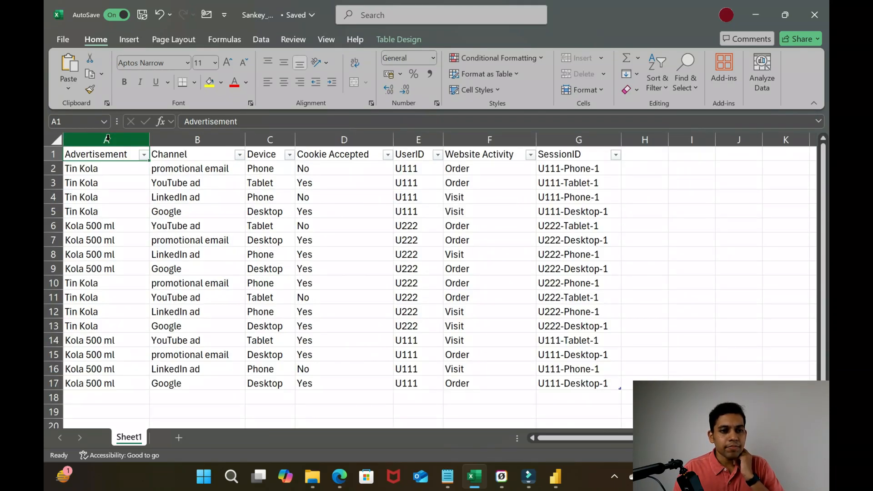
left_click(106, 139)
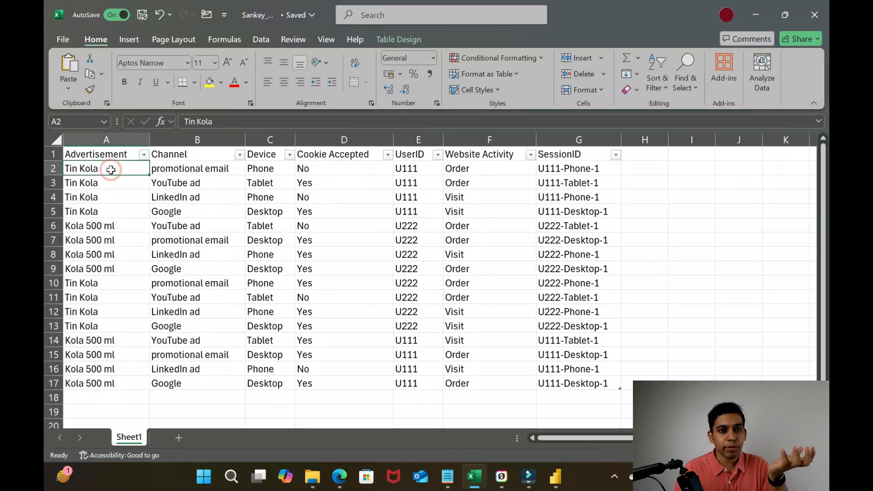
left_click(197, 139)
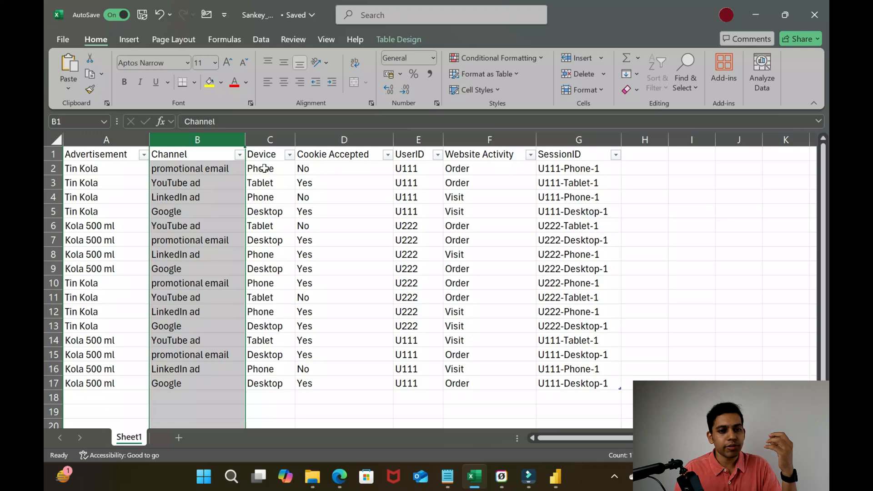
left_click(269, 168)
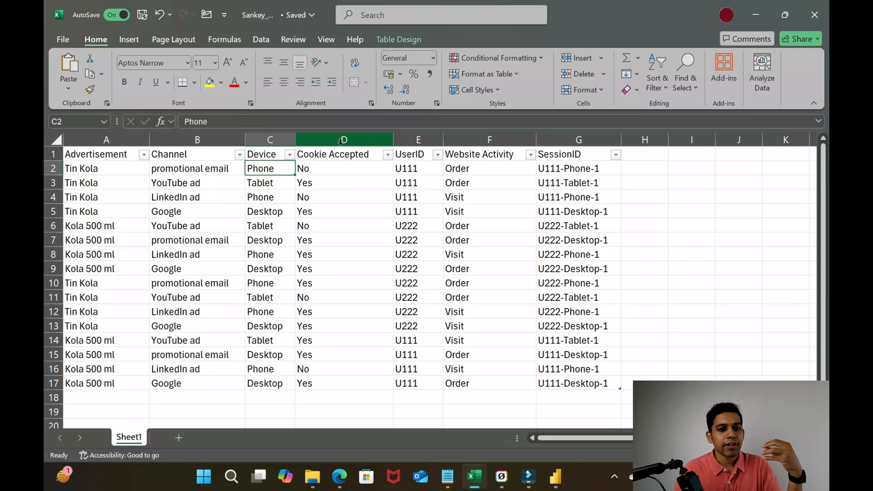
left_click(343, 139)
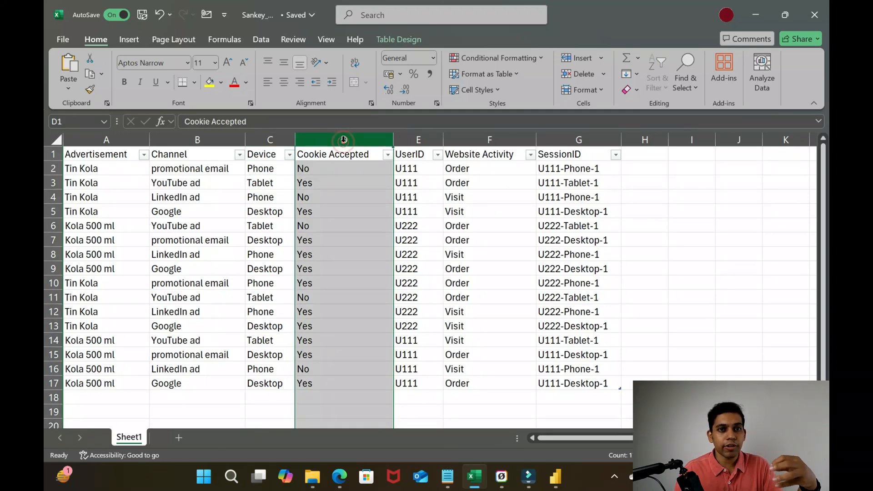
left_click(419, 139)
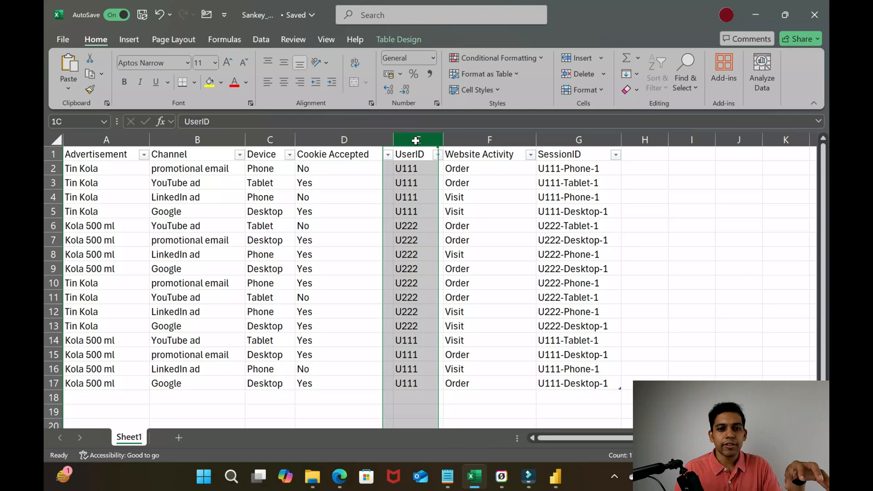
left_click(417, 154)
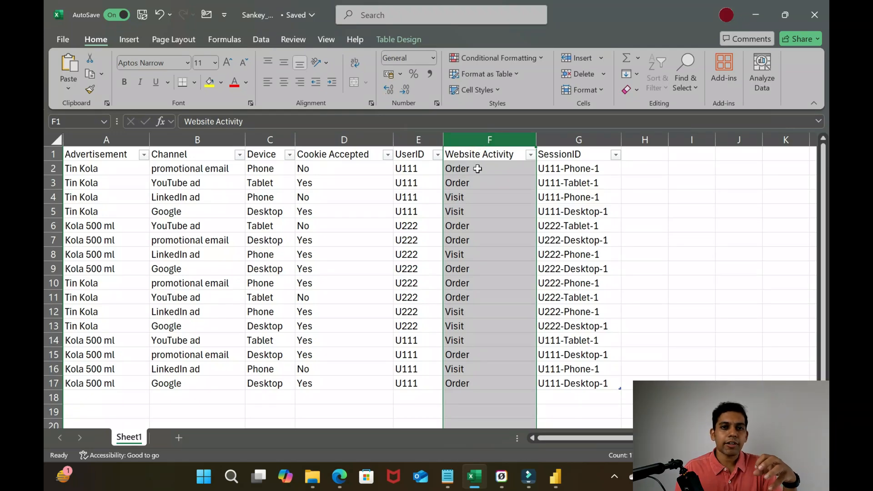
left_click(482, 169)
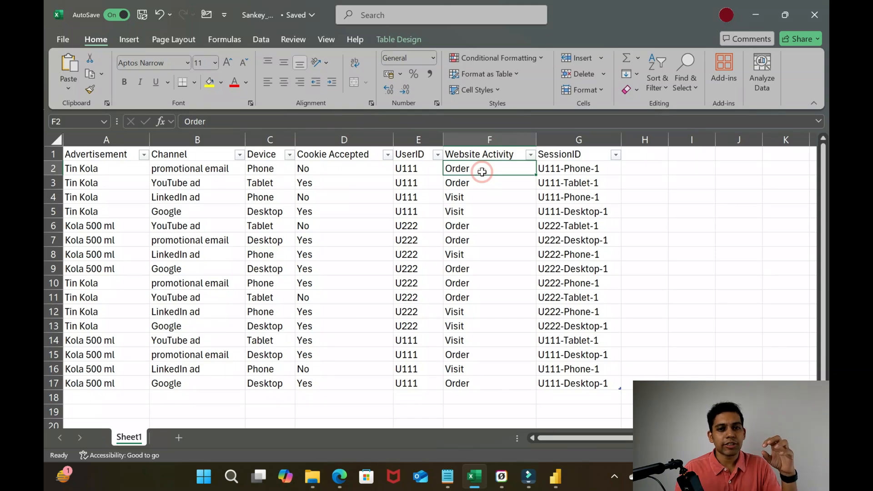
left_click(579, 139)
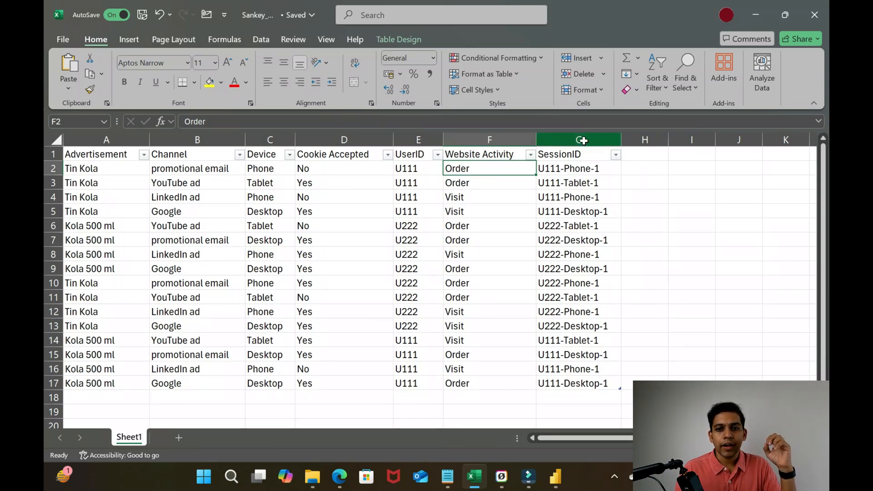
left_click(579, 140)
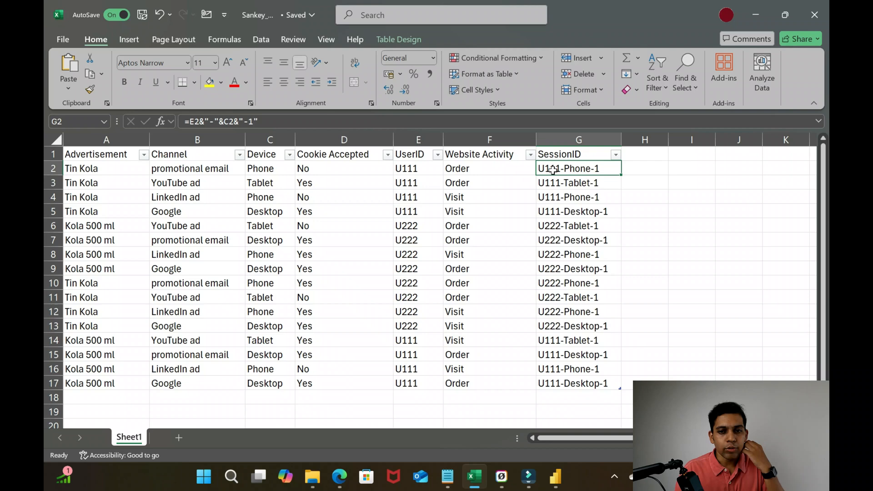
mouse_move(581, 170)
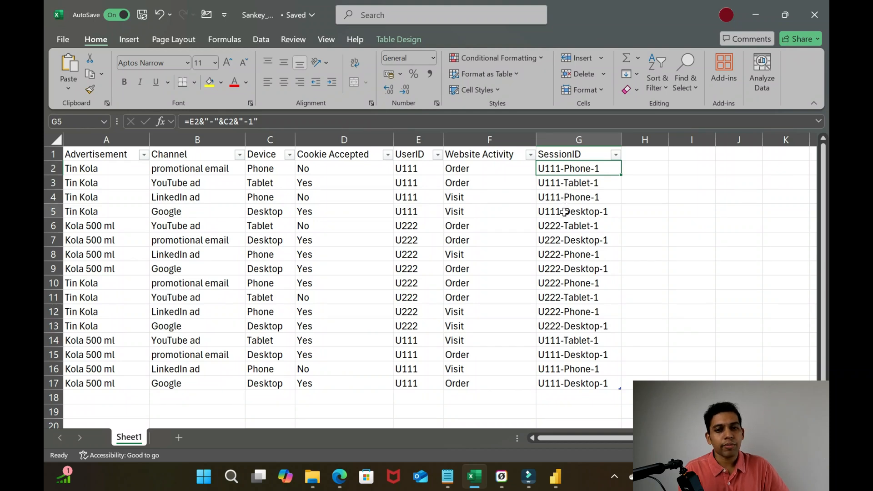
Trace session values across rows: Kola 500 ml, email, YouTube, LinkedIn, Phone, Tablet, U111, Order, Visit
left_click(578, 211)
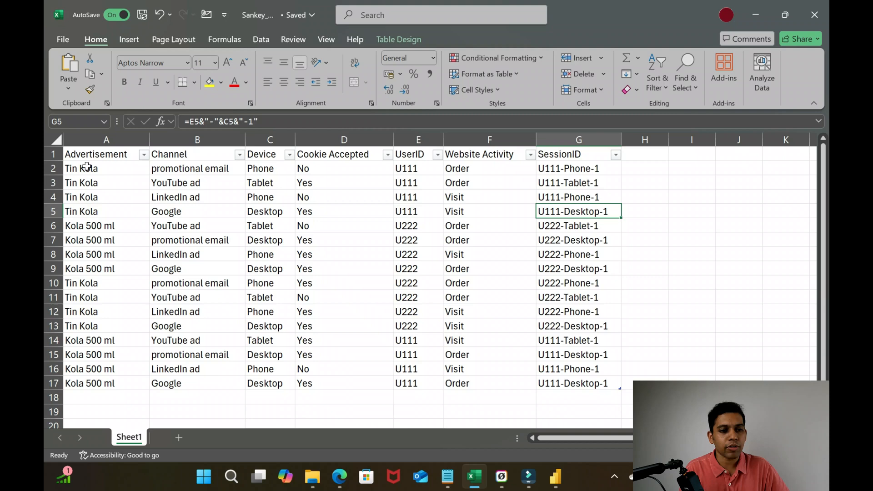
left_click(106, 226)
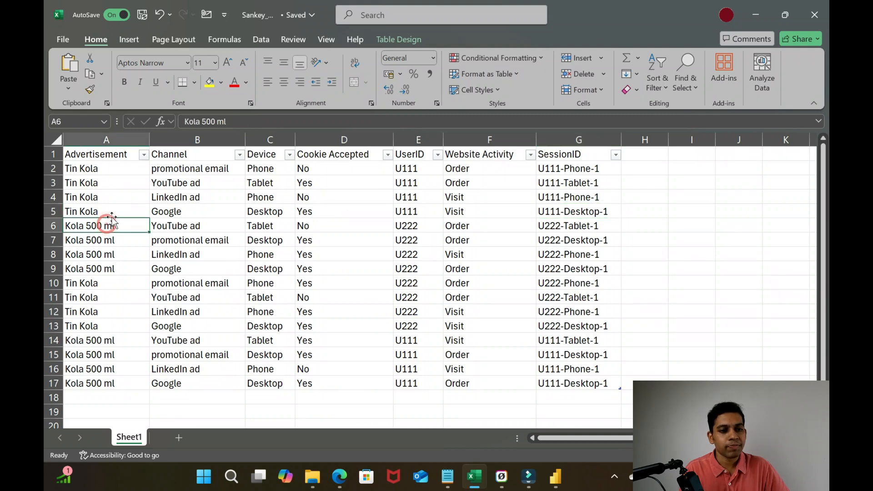
left_click(197, 169)
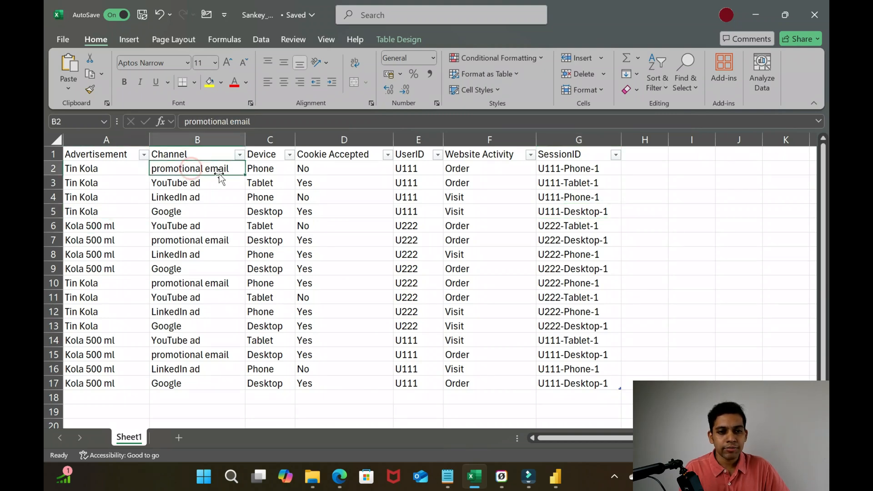
left_click(197, 183)
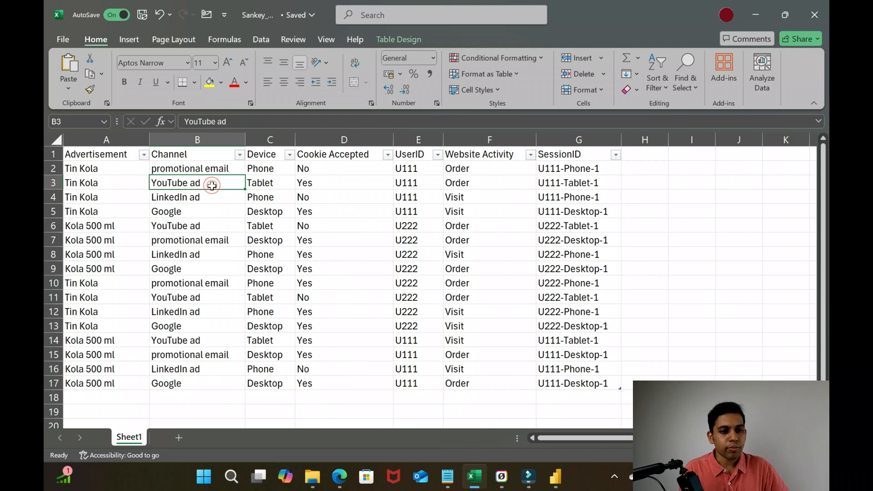
left_click(197, 197)
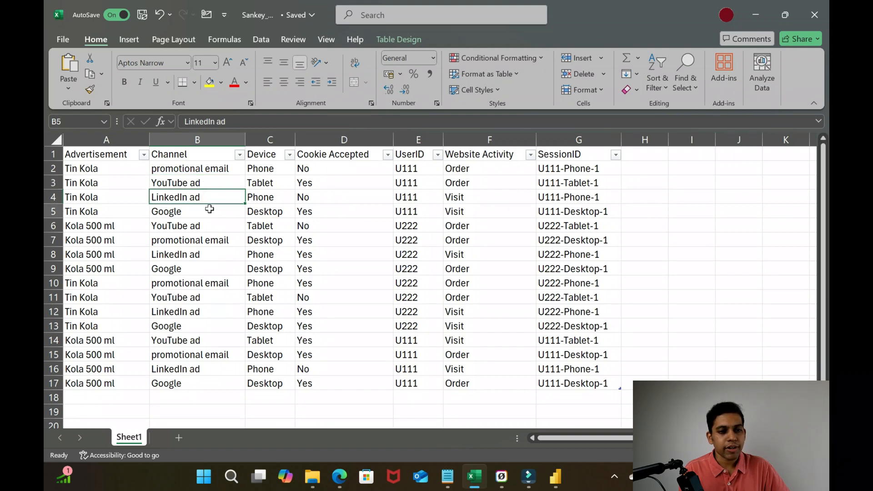
left_click(270, 168)
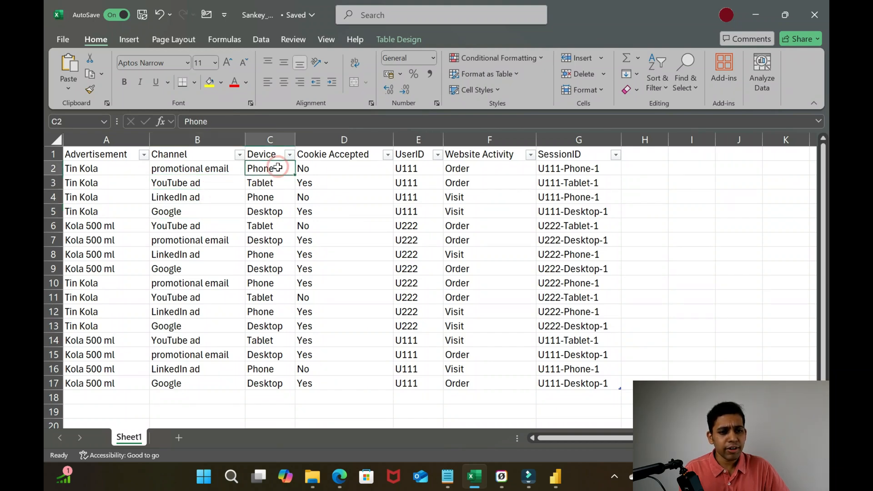
left_click(270, 183)
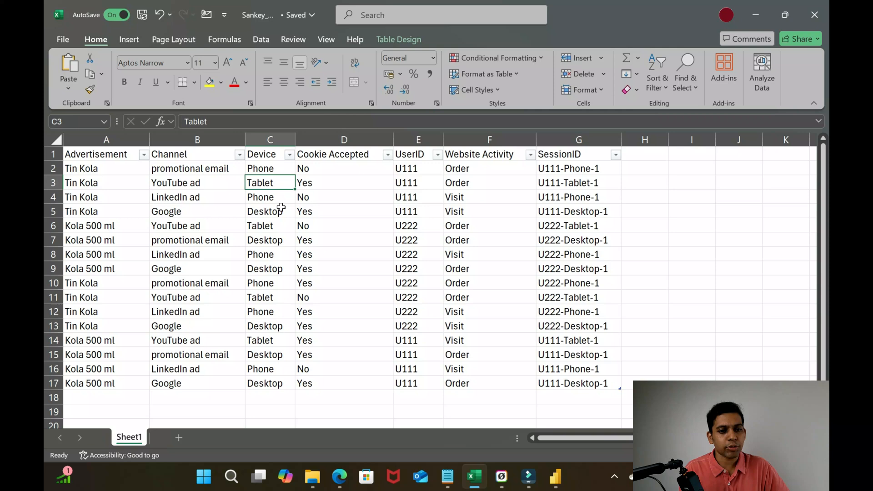
mouse_move(344, 172)
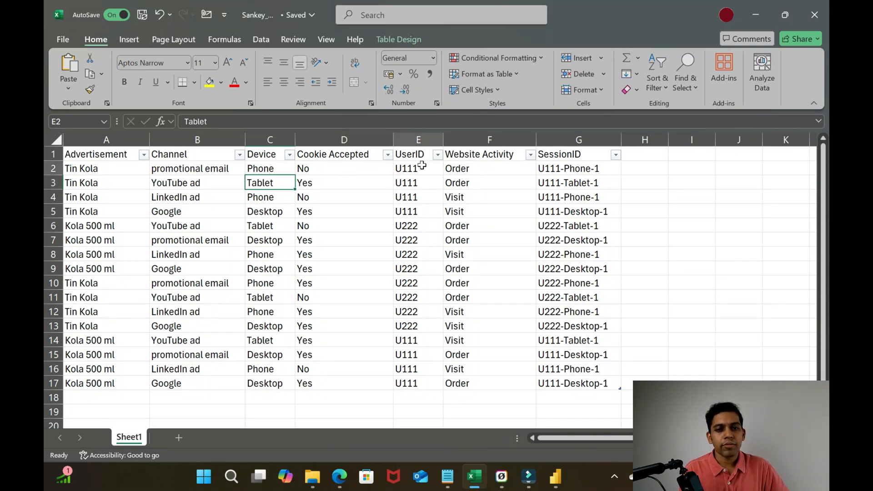
left_click(419, 168)
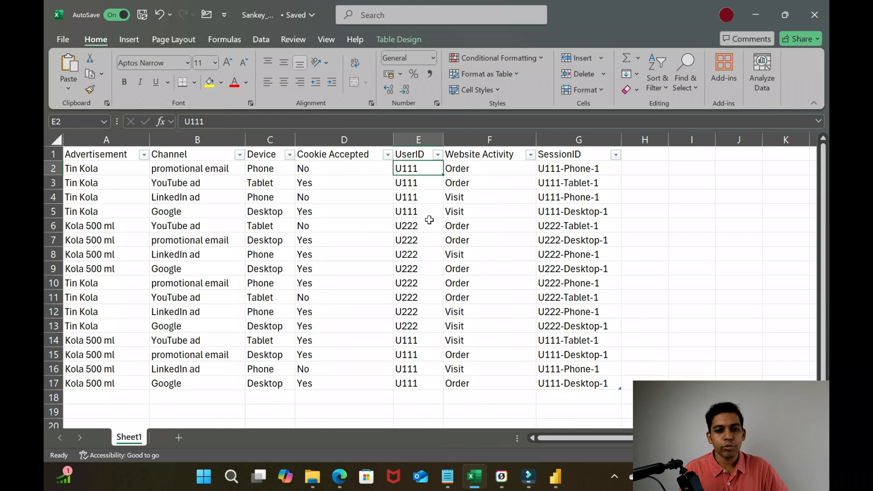
left_click(490, 169)
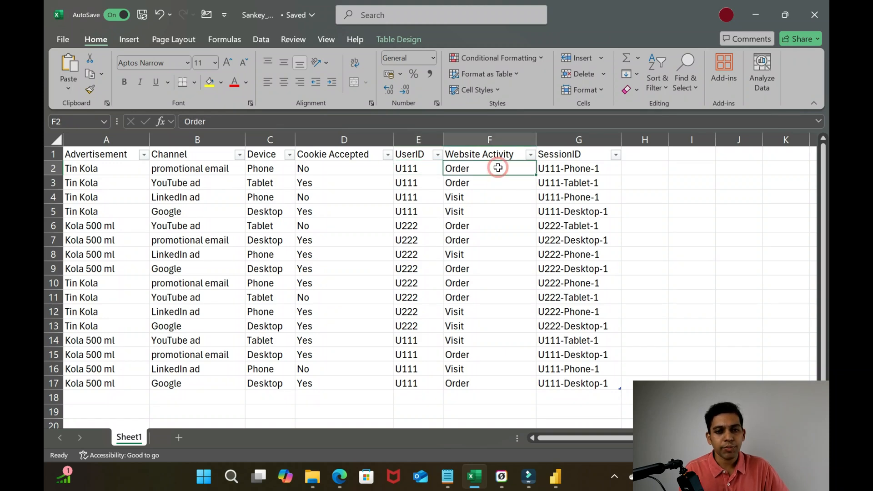
left_click(489, 196)
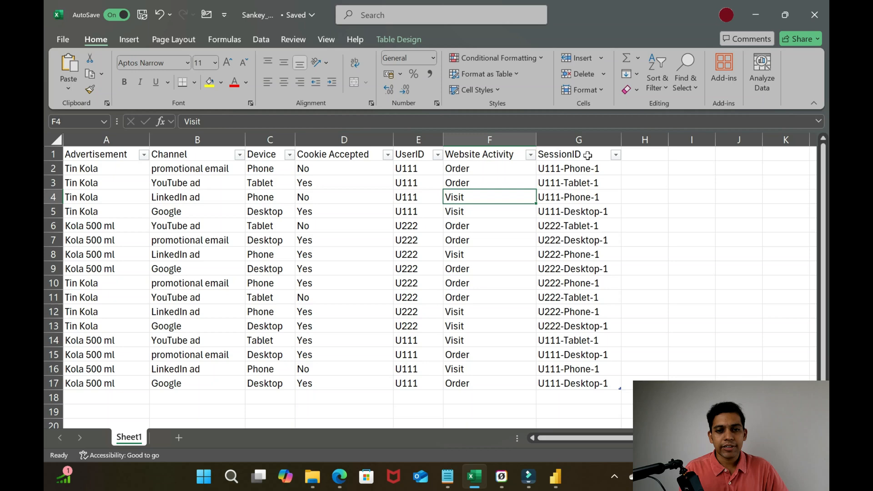
mouse_move(557, 468)
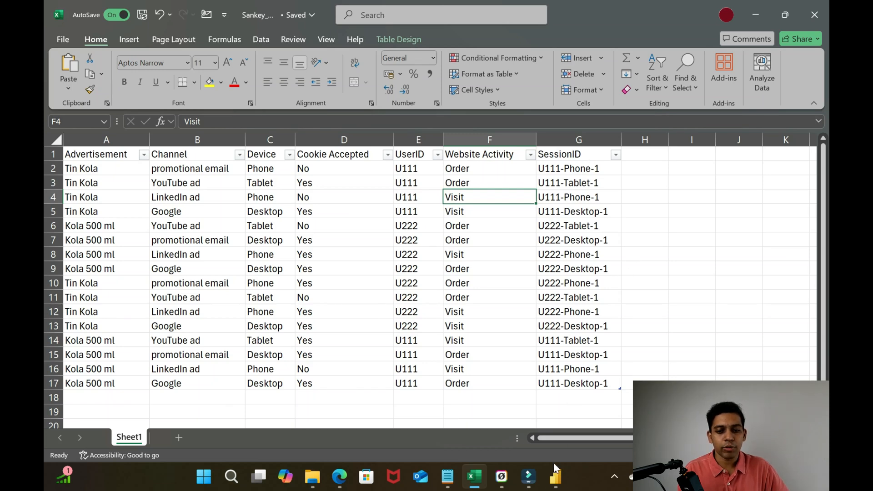
In Power BI Desktop, select Table1 from the Sankey_Data workbook and load it into Power Query Editor
left_click(555, 476)
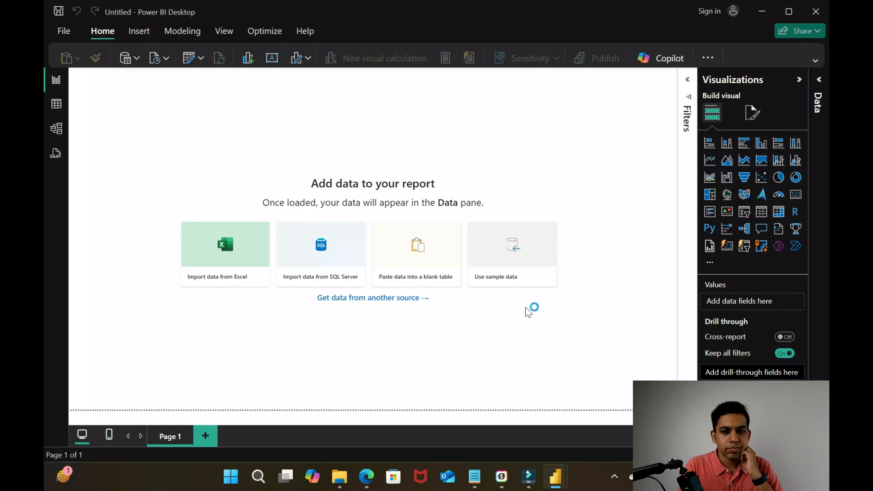
left_click(225, 244)
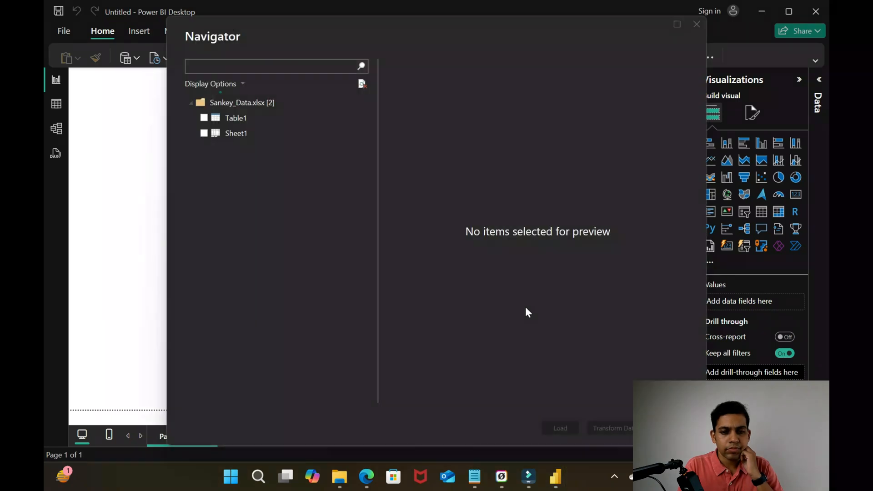
left_click(273, 66)
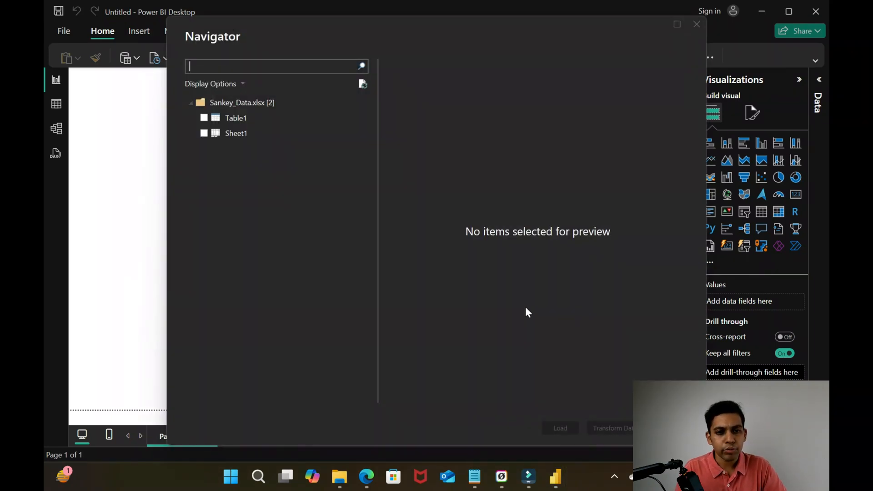
mouse_move(518, 310)
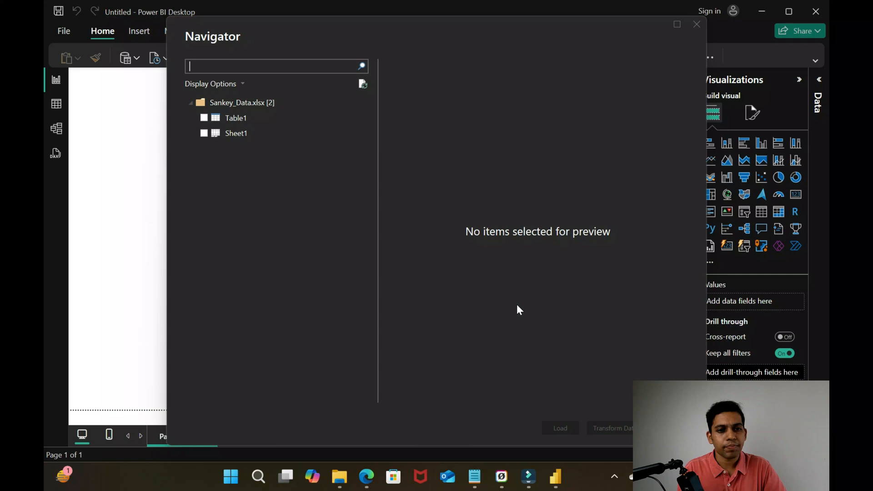
left_click(236, 117)
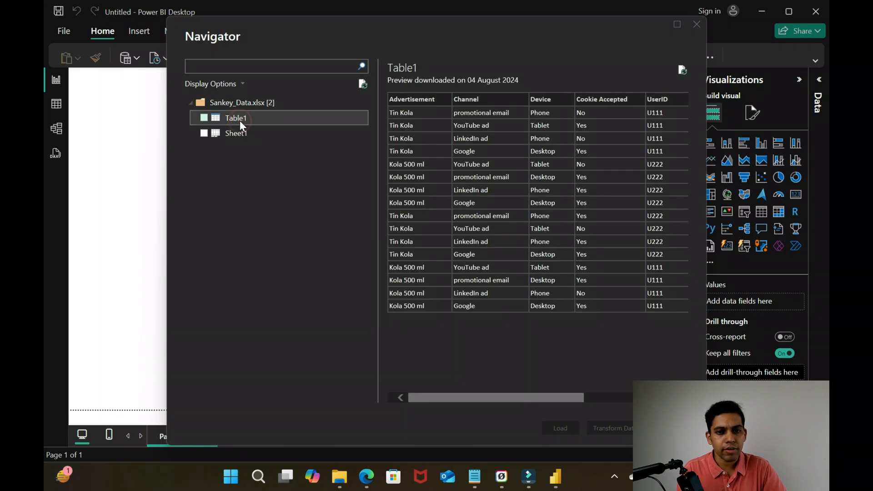
left_click(203, 118)
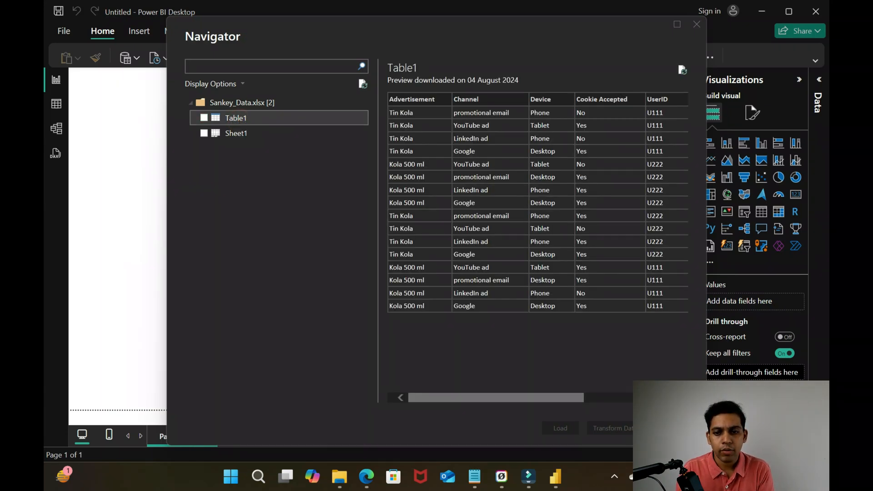
left_click_drag(496, 397, 562, 397)
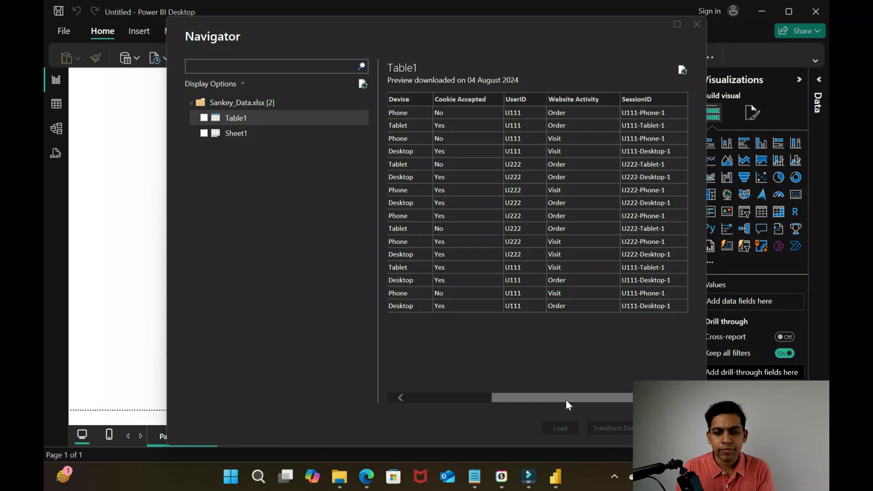
left_click(204, 117)
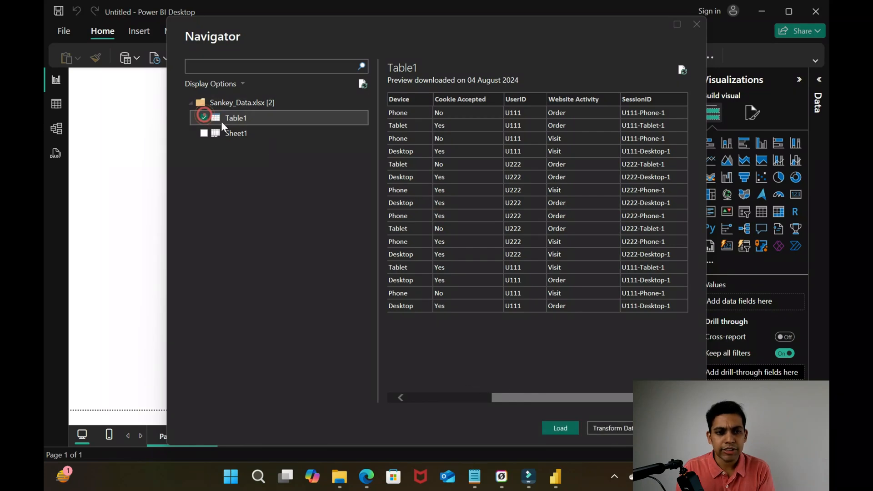
left_click(696, 24)
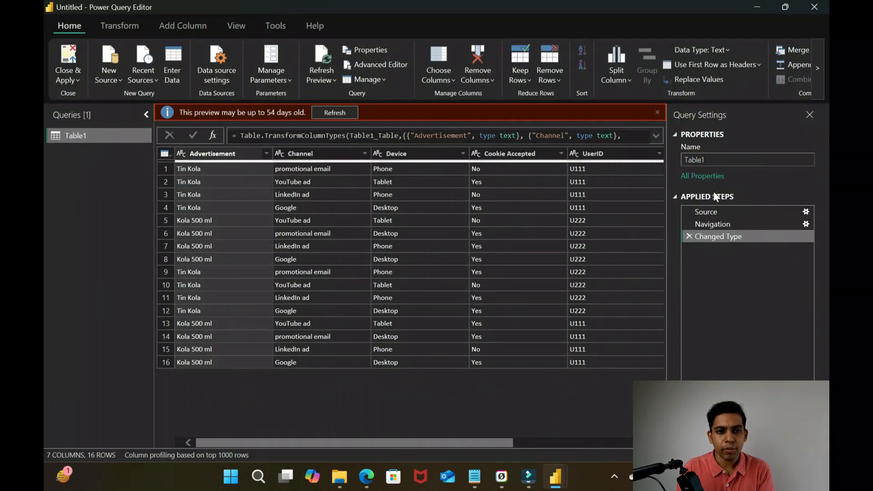
Rename the Table1 query to Promotional_Data, apply the changes, and show its rows in Table view
left_click(747, 160)
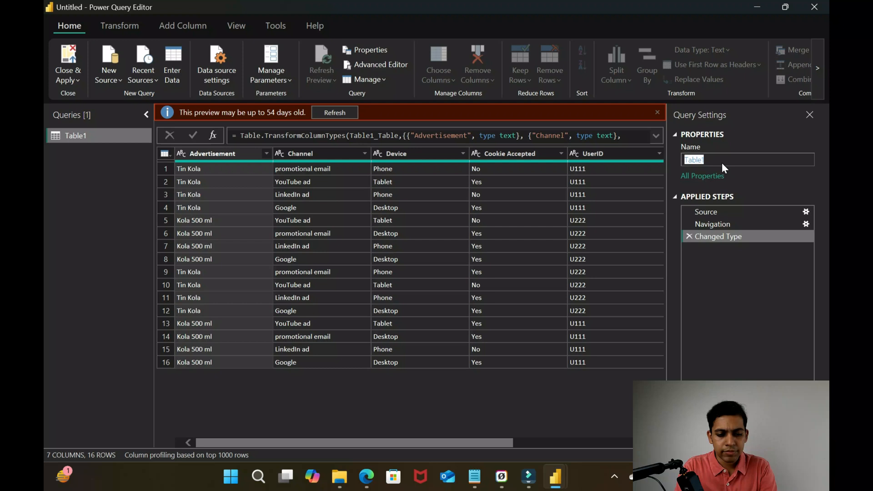
type("Promoti")
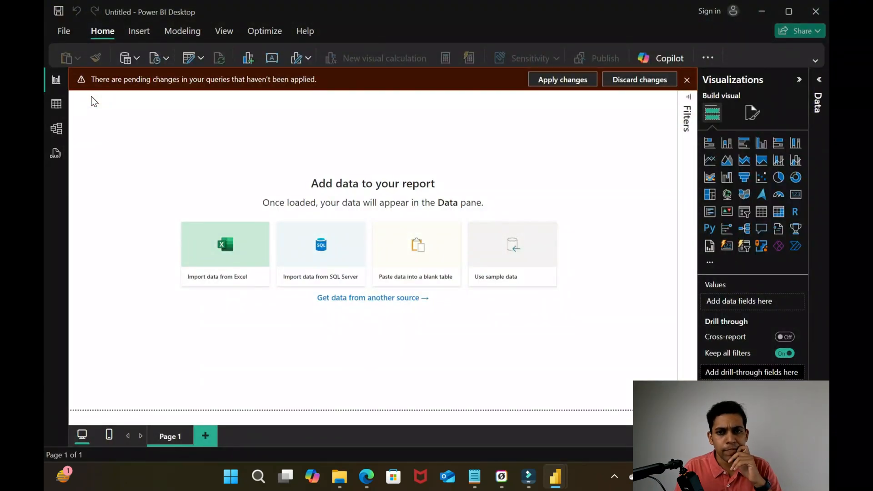
left_click(563, 79)
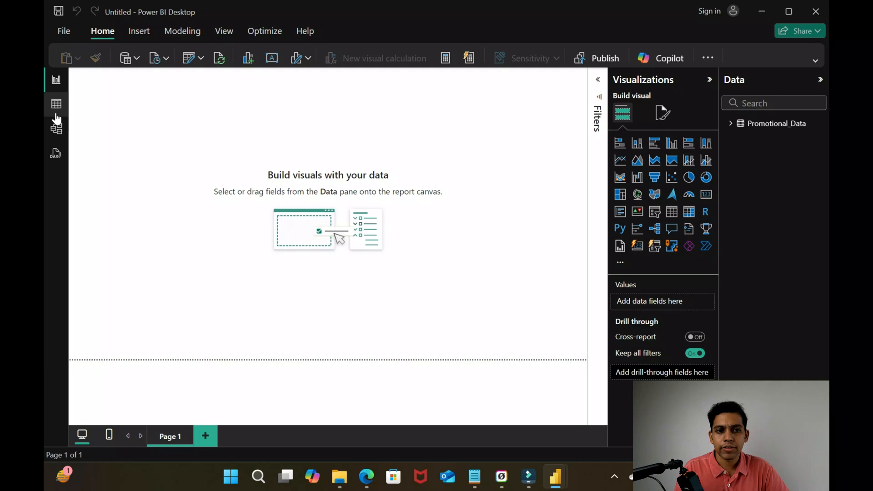
left_click(56, 104)
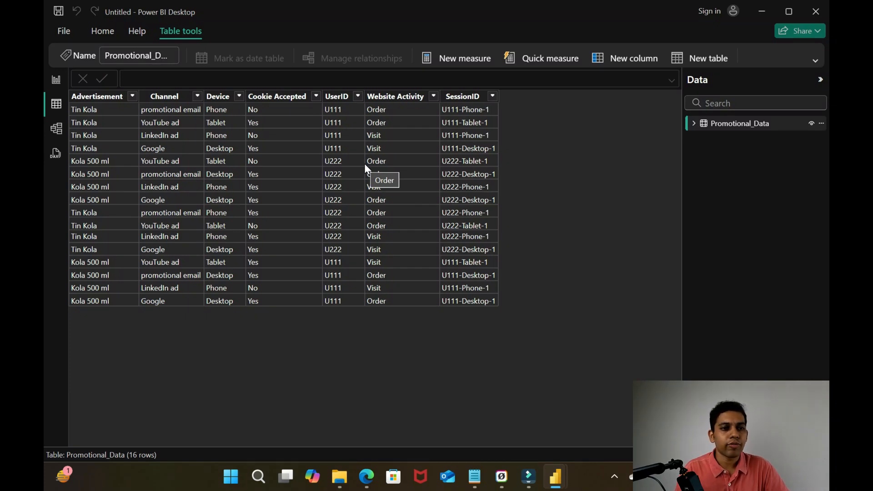
Return to the empty report page and briefly open the Visualizations more-visuals menu
left_click(55, 77)
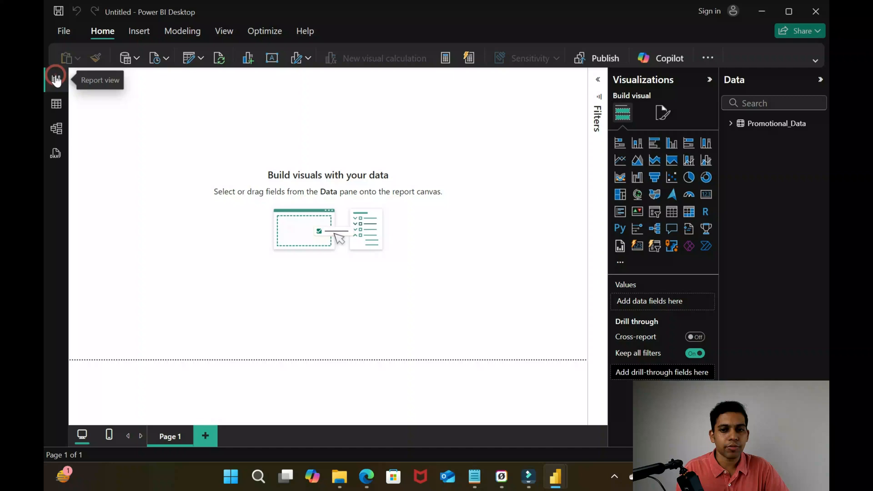
left_click(620, 263)
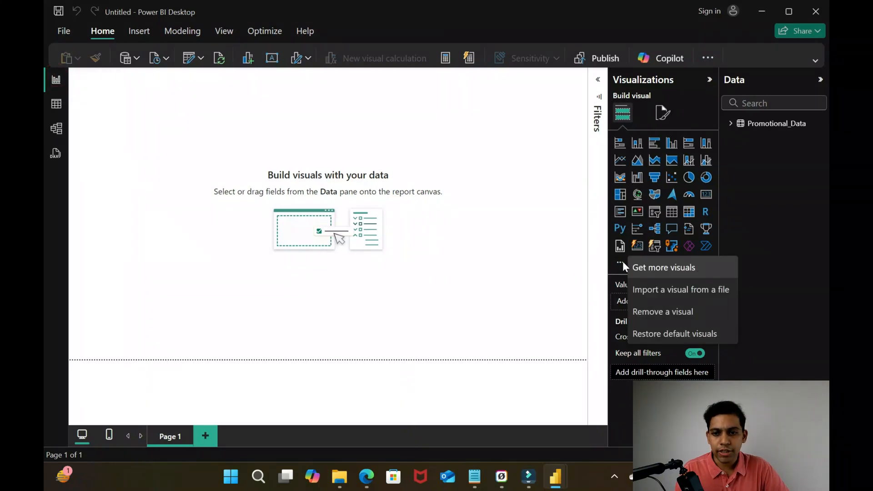
left_click(546, 277)
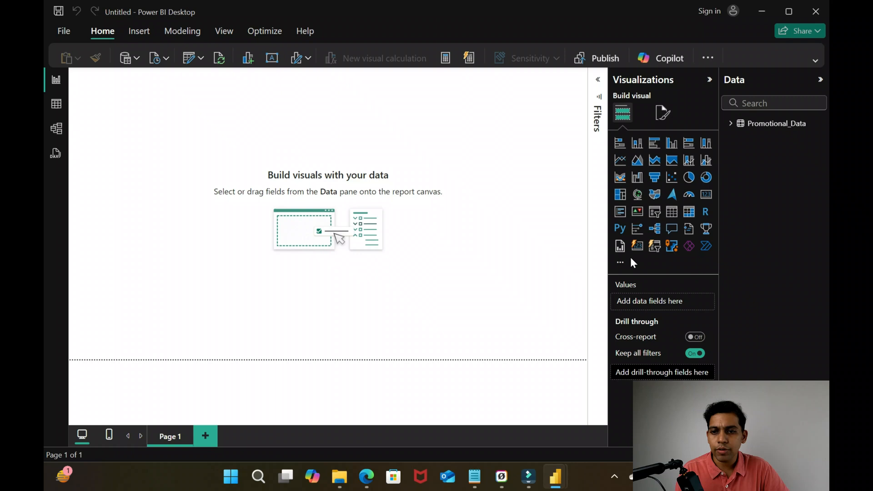
mouse_move(620, 263)
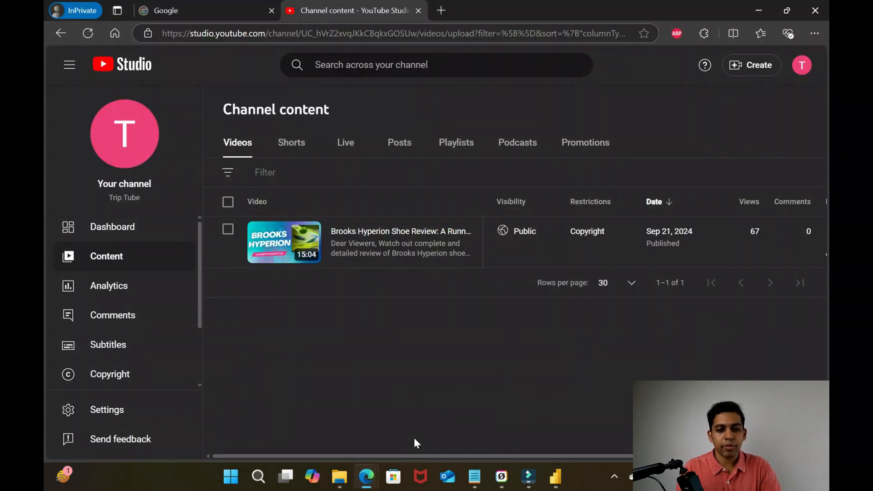
Search Google for 'power bi app store' in a new tab and open the AppSource visuals result
left_click(441, 10)
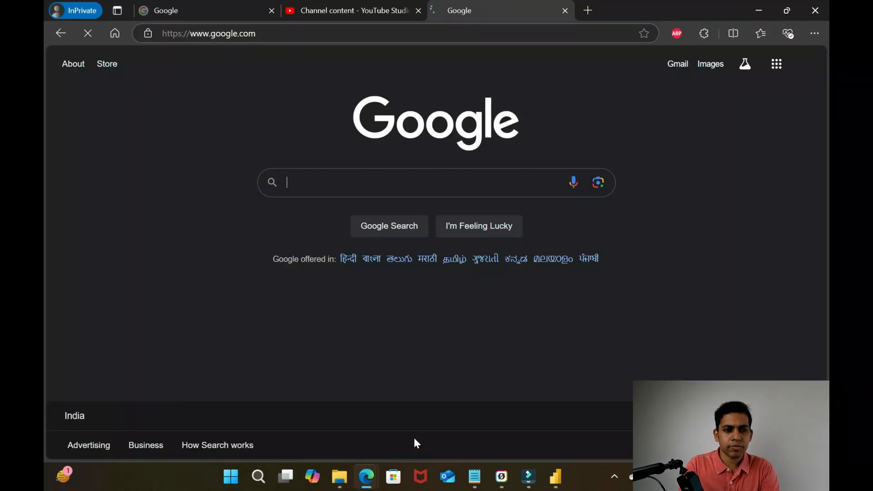
type("p")
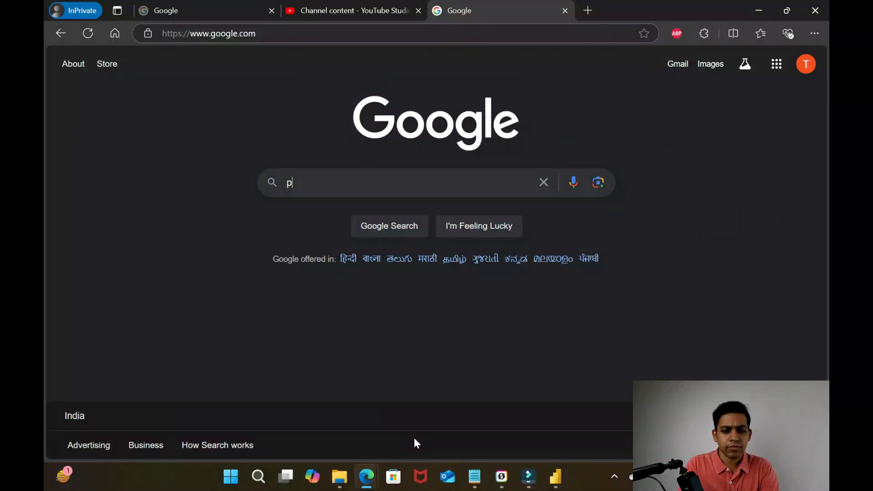
type("power bi app store visuals")
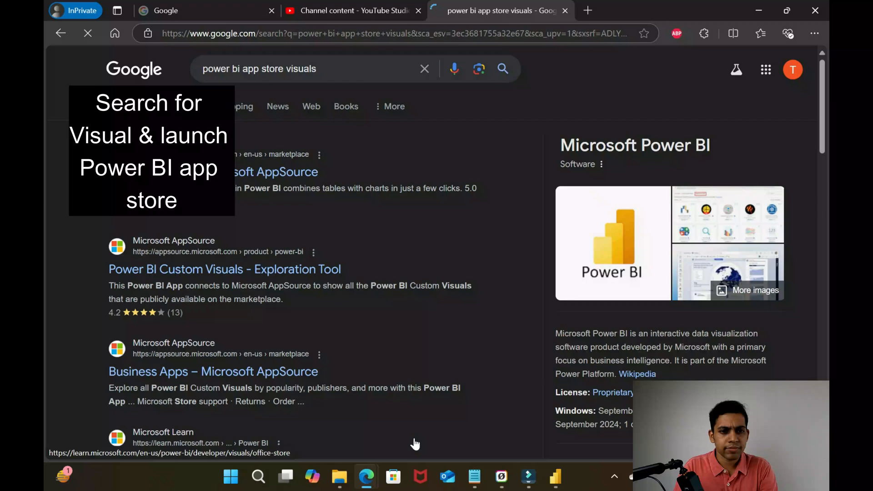
left_click(225, 268)
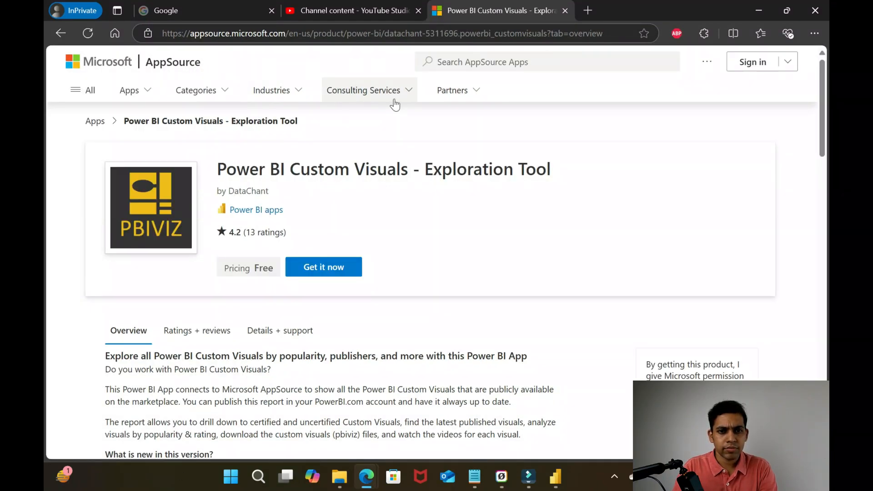
Search AppSource apps for 'sankey' and open the Sankey Chart by Microsoft listing
left_click(95, 121)
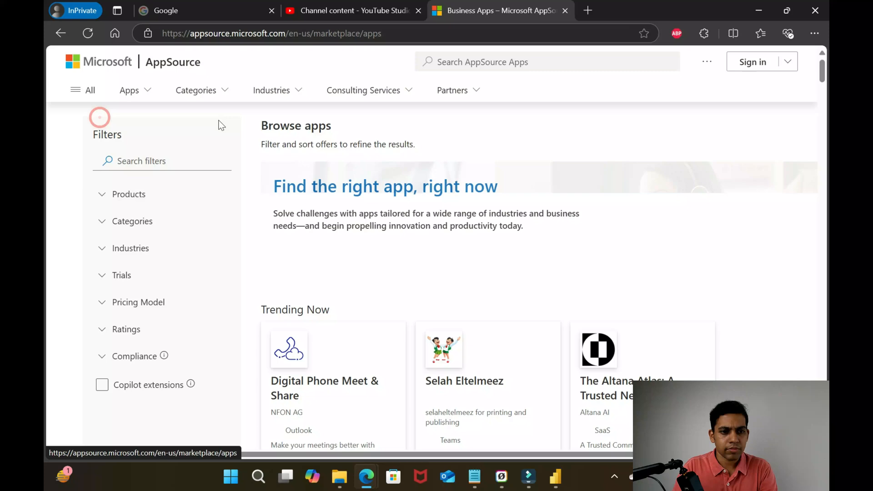
type("sa")
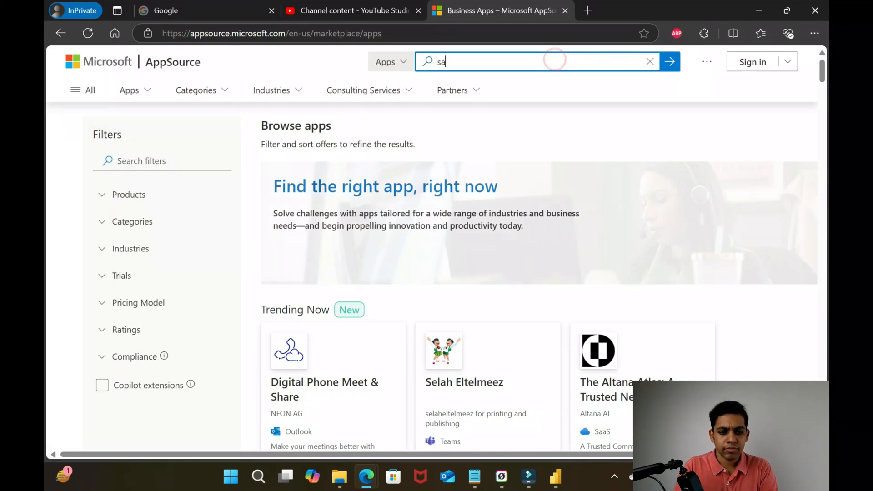
type("sankey")
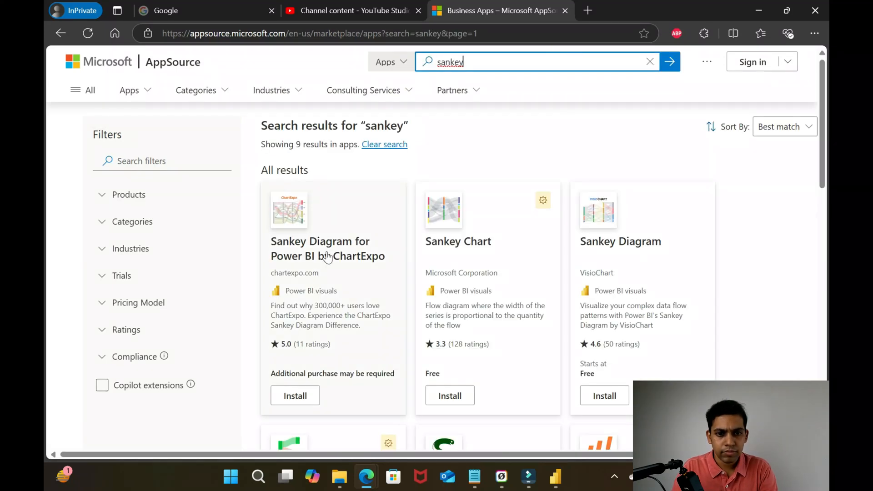
left_click(458, 241)
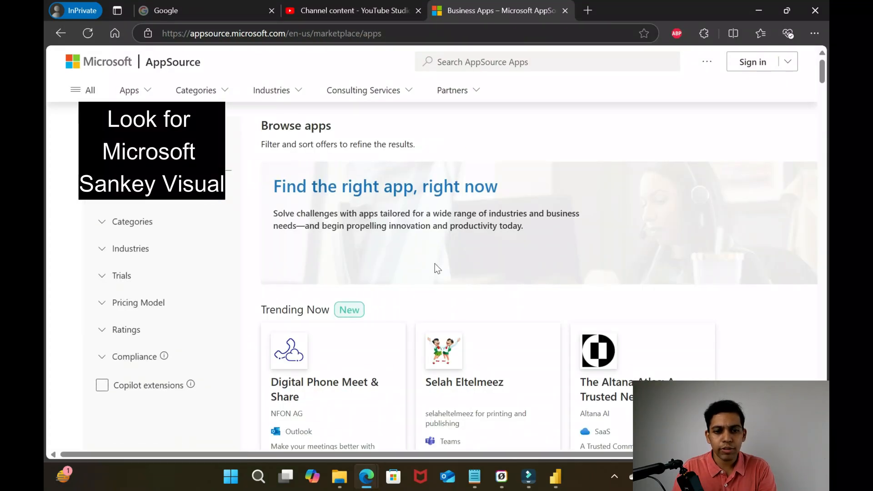
type("sankey")
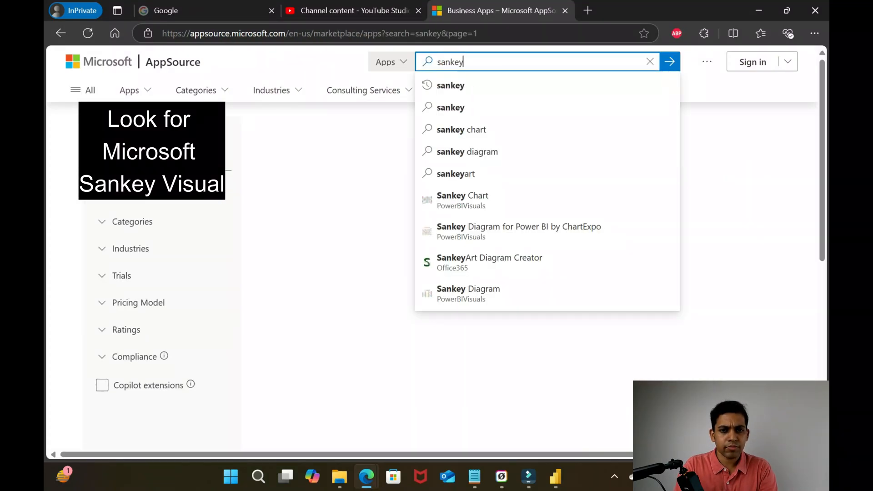
left_click(670, 62)
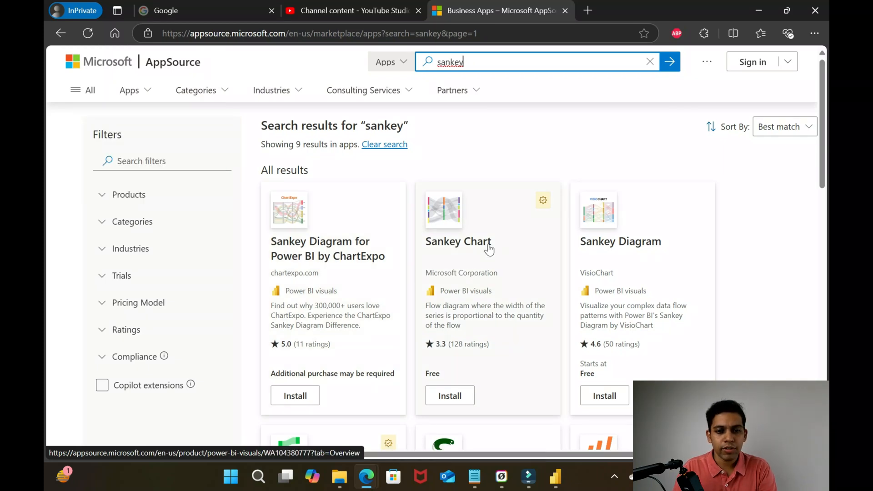
mouse_move(471, 249)
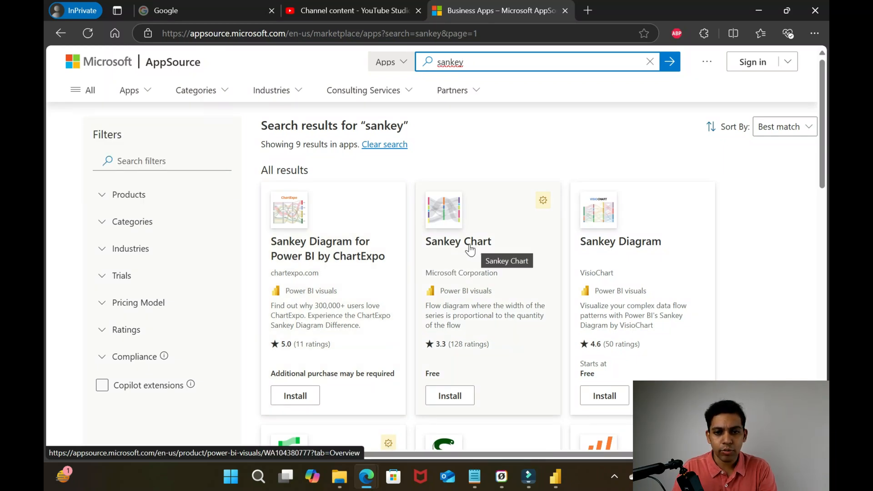
left_click(458, 241)
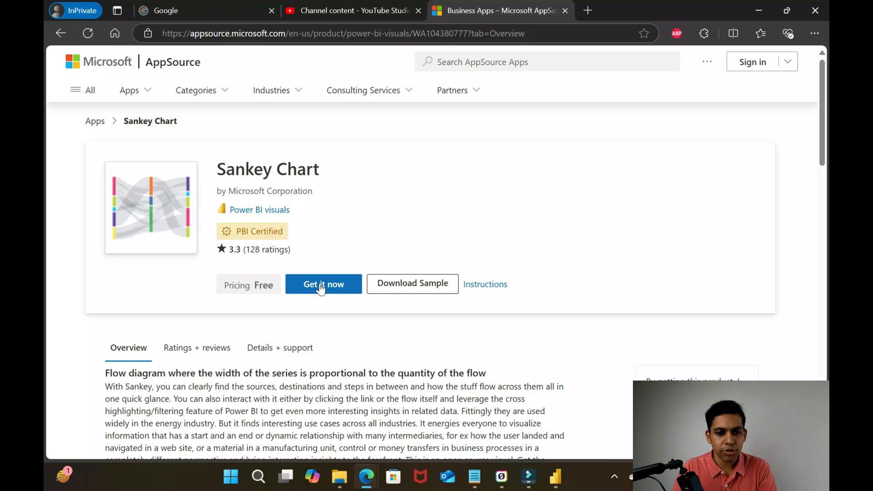
Get the free Sankey Chart visual, confirm, and check the browser's recent downloads
left_click(323, 284)
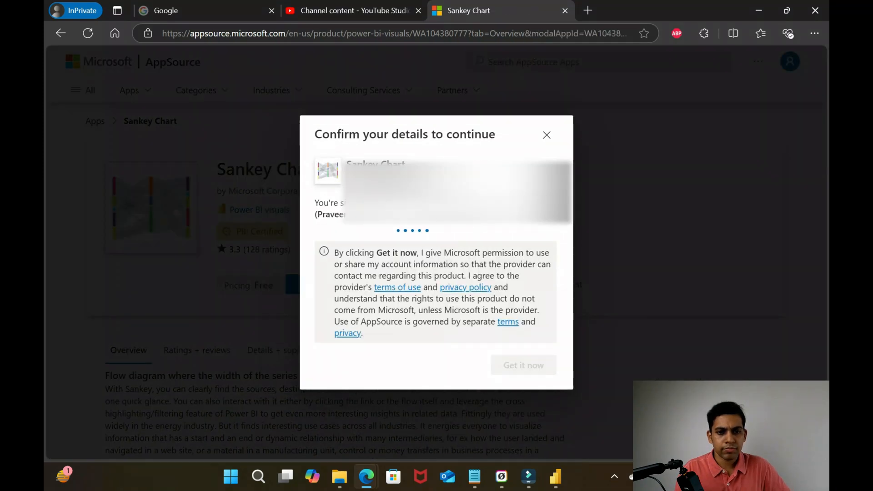
left_click(522, 365)
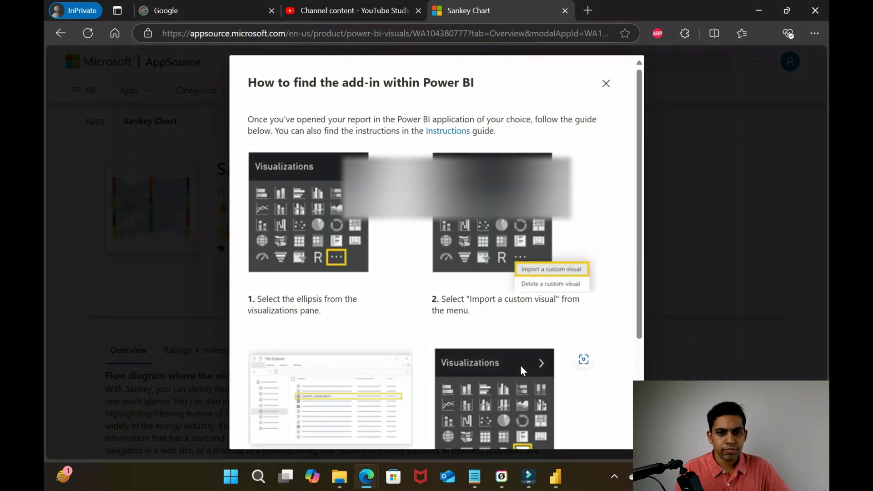
left_click(760, 33)
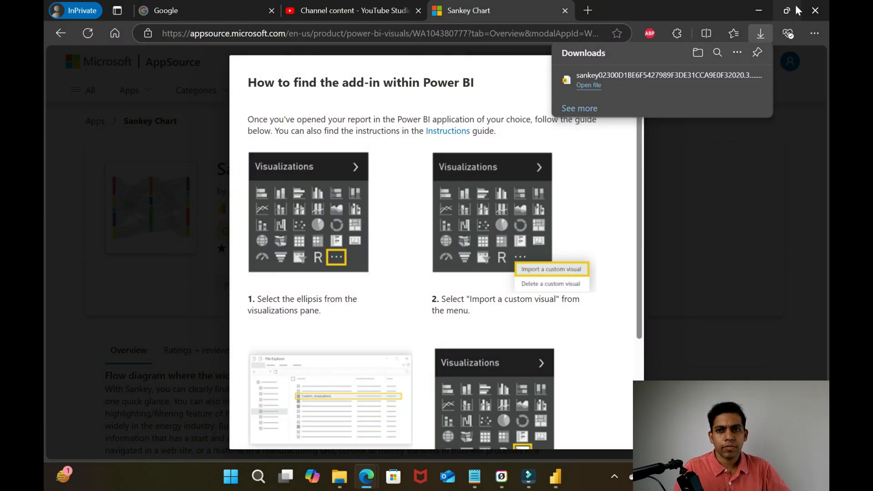
left_click(339, 477)
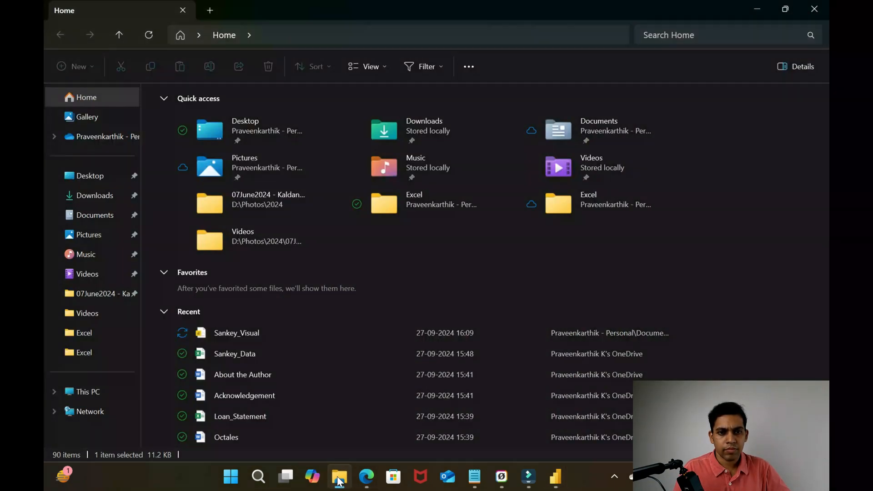
Select the downloaded sankey .pbiviz file in the Downloads folder, then return to Power BI Desktop
left_click(94, 196)
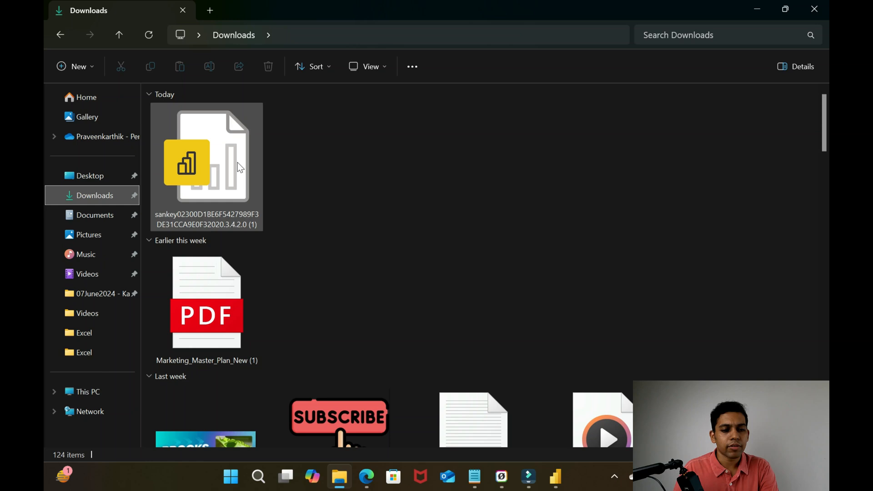
left_click(206, 161)
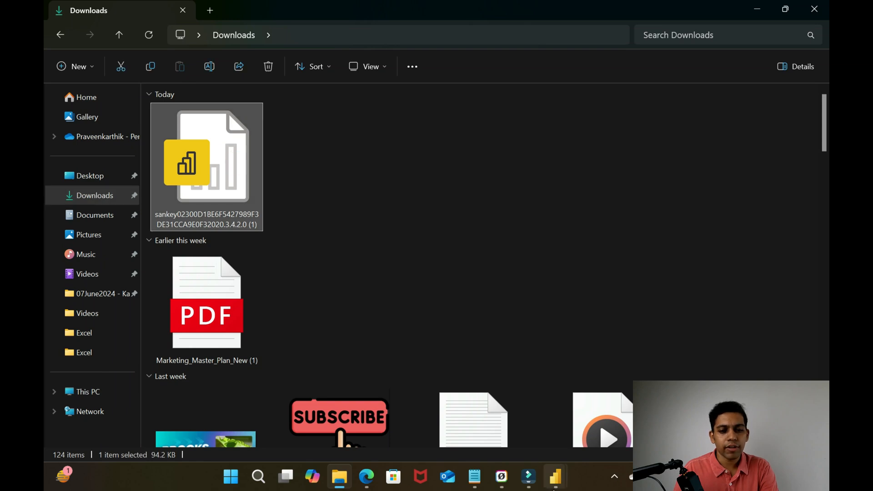
left_click(555, 477)
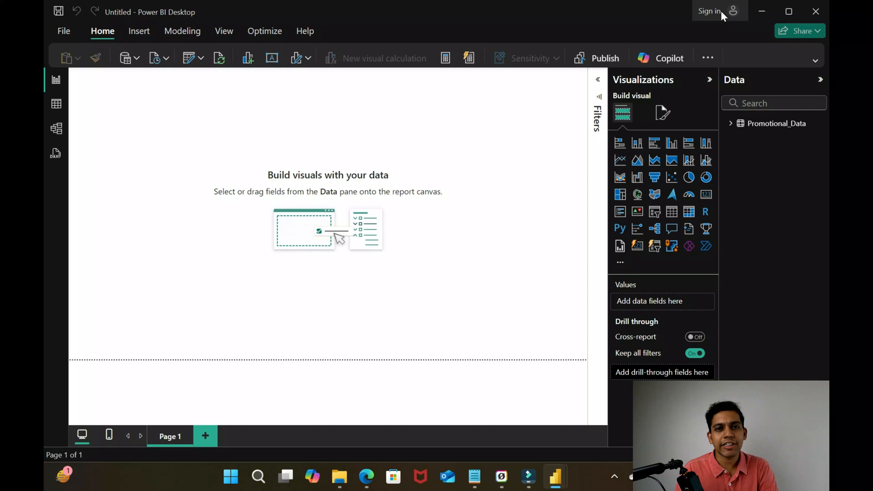
mouse_move(722, 17)
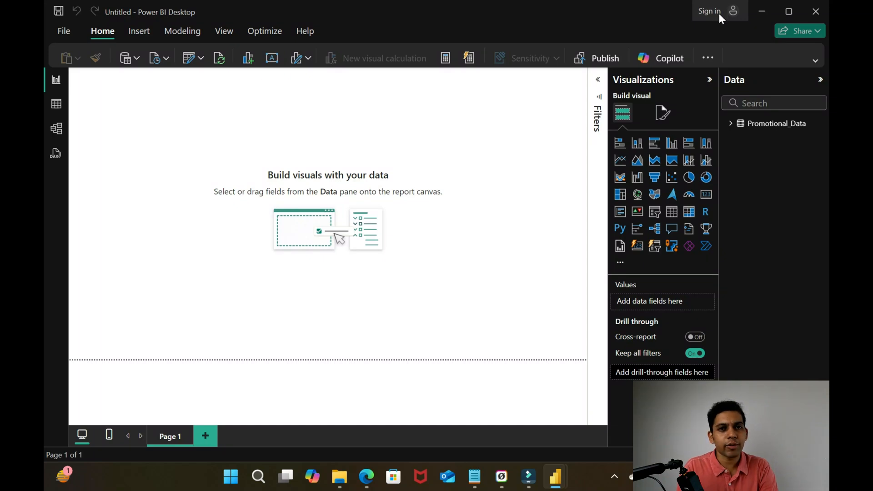
mouse_move(620, 263)
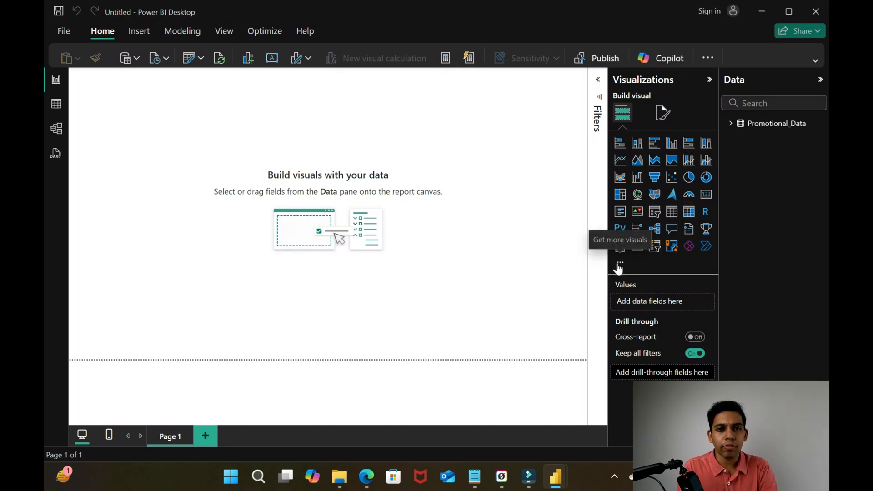
Import the sankey .pbiviz file via Import a visual from a file, accepting the security warning
left_click(620, 262)
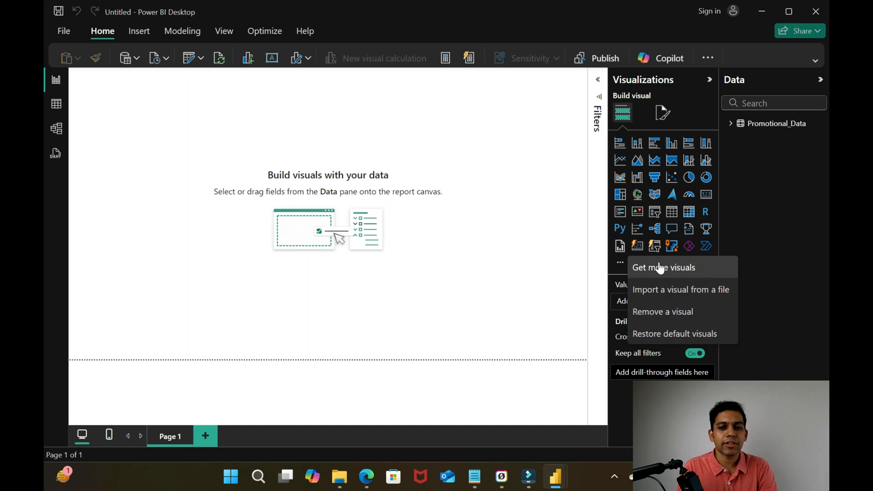
left_click(680, 290)
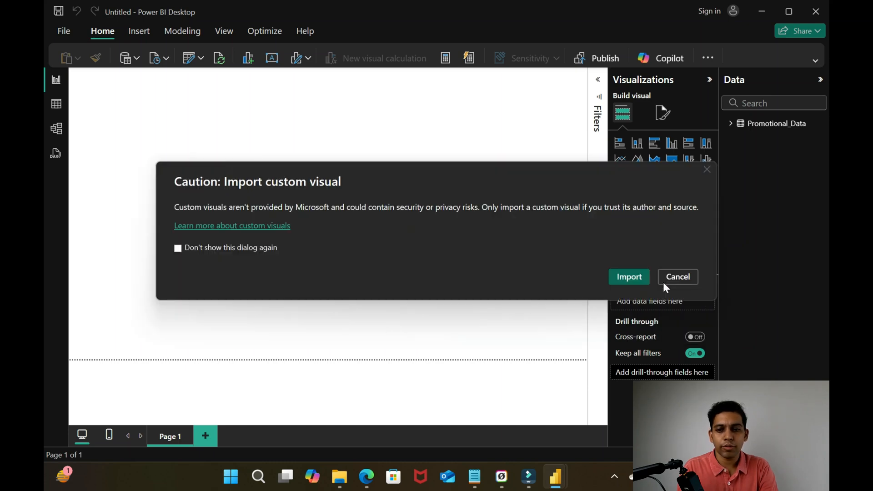
mouse_move(629, 277)
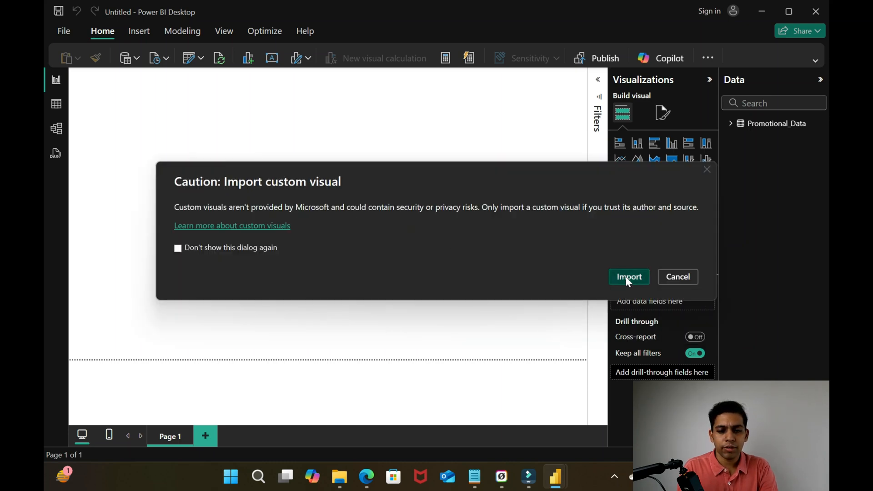
left_click(628, 277)
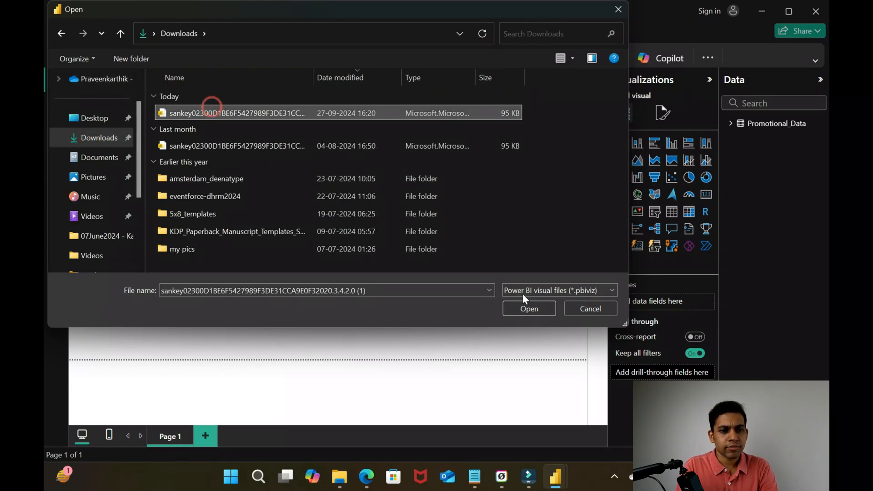
left_click(529, 309)
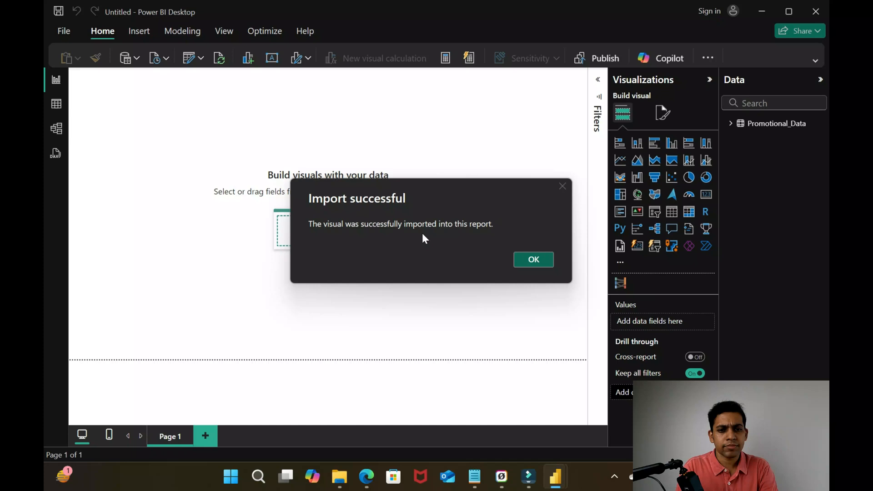
left_click(532, 259)
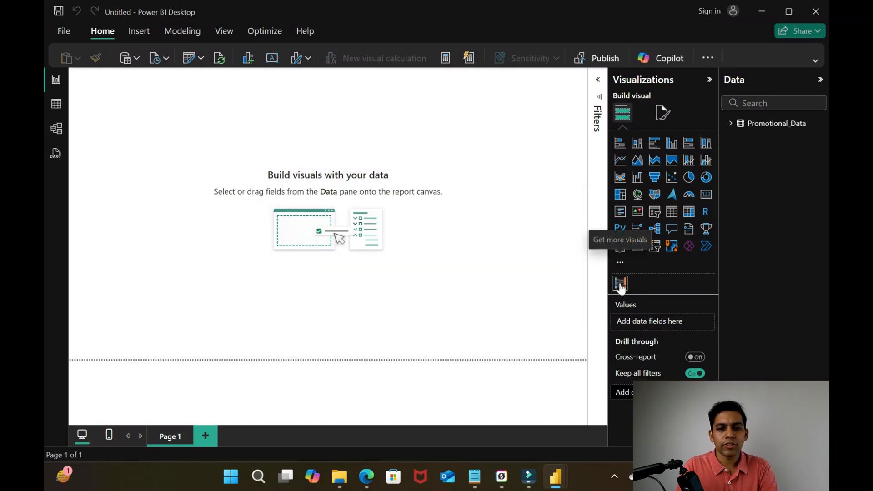
mouse_move(621, 284)
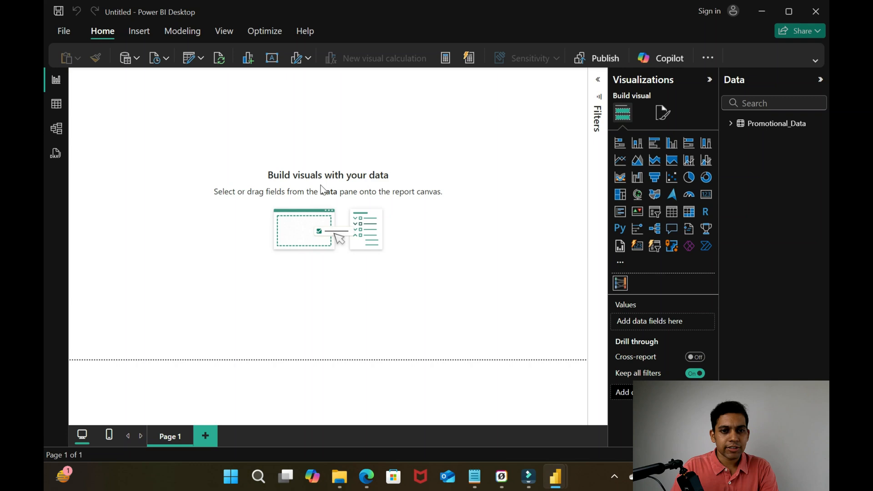
Add the imported Sankey visual to the page and drag it larger over the upper-left canvas
left_click(620, 283)
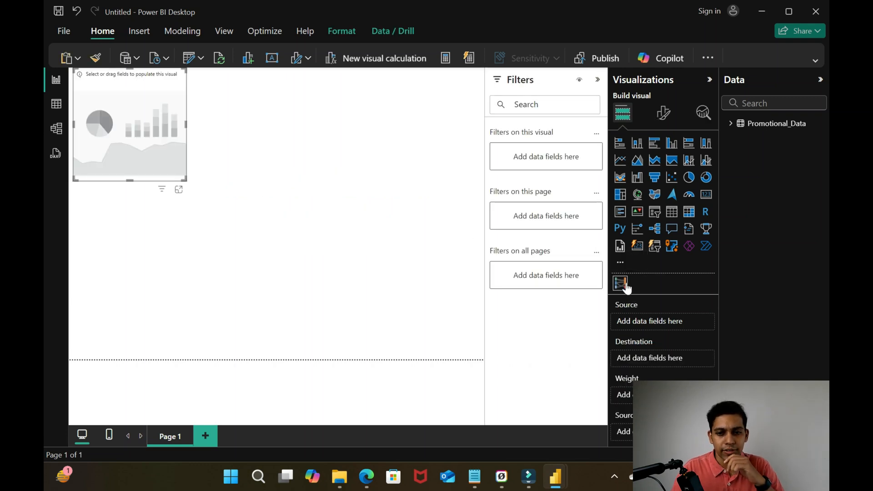
left_click_drag(187, 181, 158, 156)
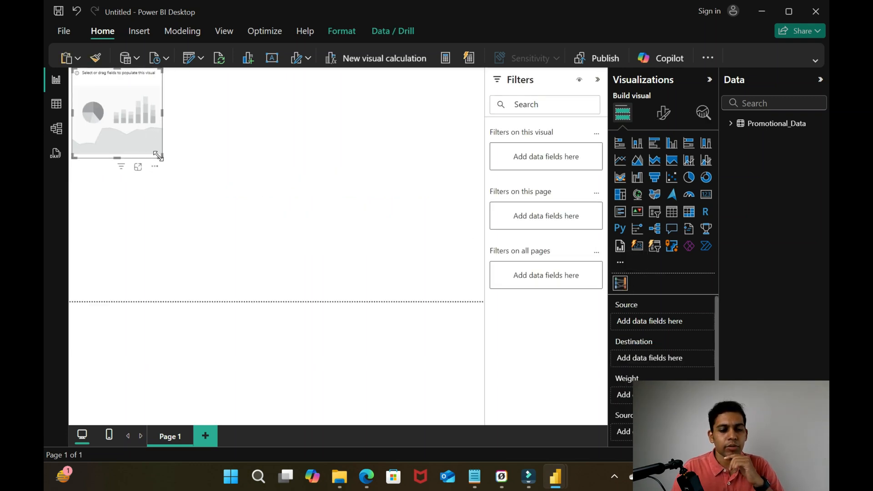
left_click_drag(158, 155, 339, 300)
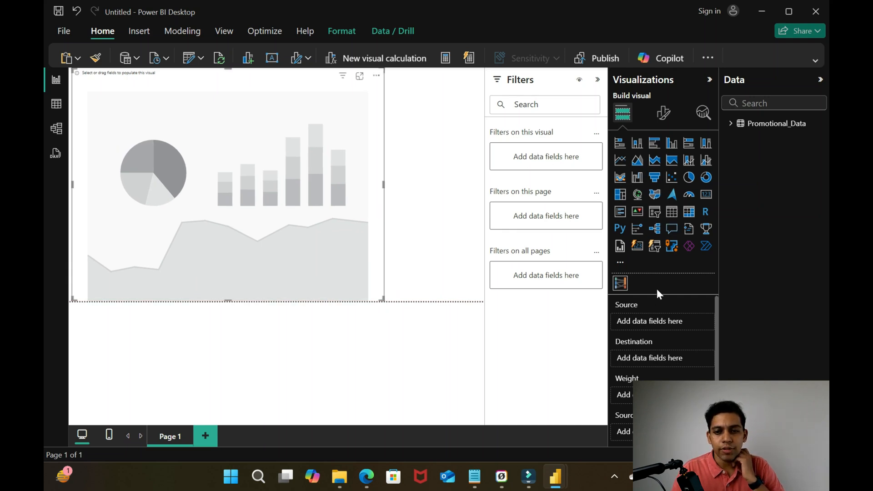
mouse_move(650, 322)
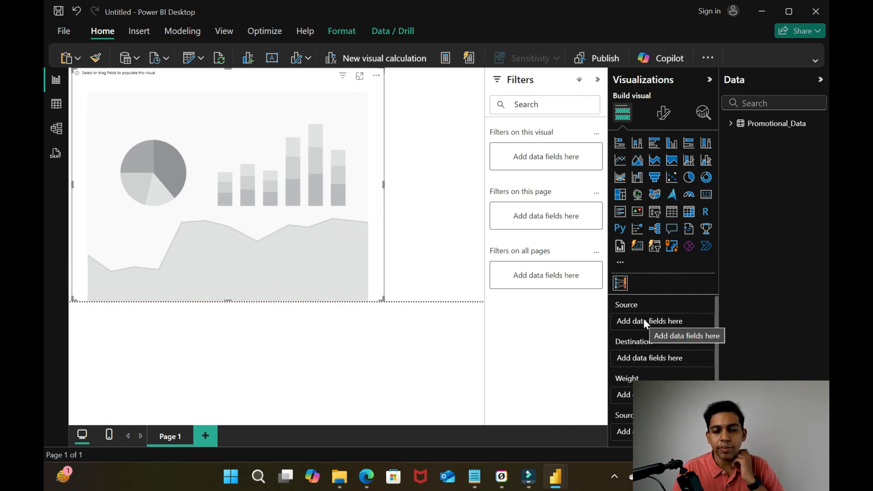
mouse_move(640, 350)
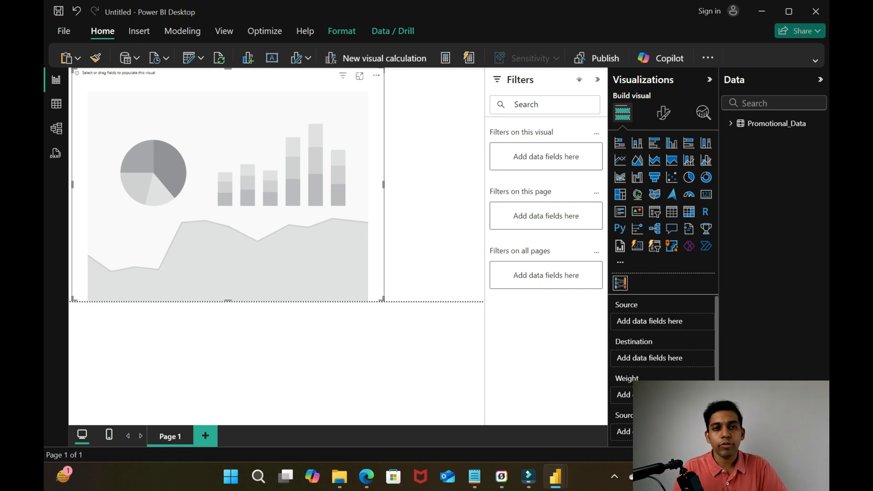
mouse_move(649, 321)
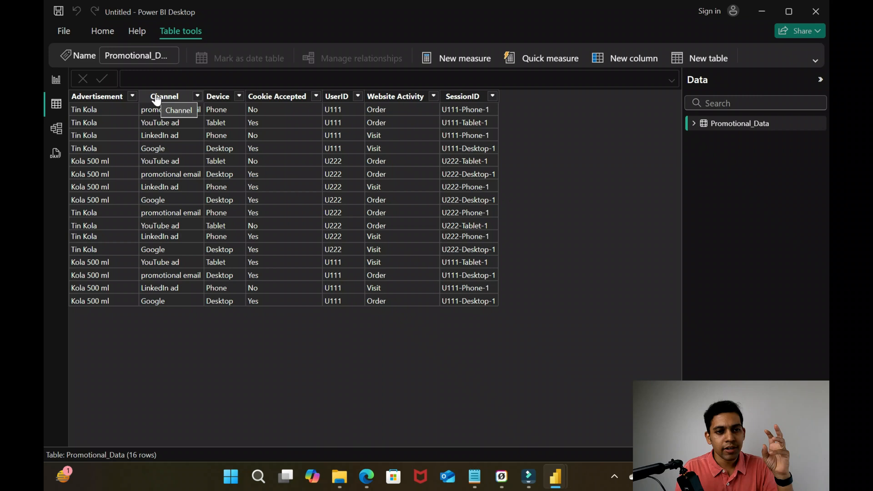
mouse_move(218, 100)
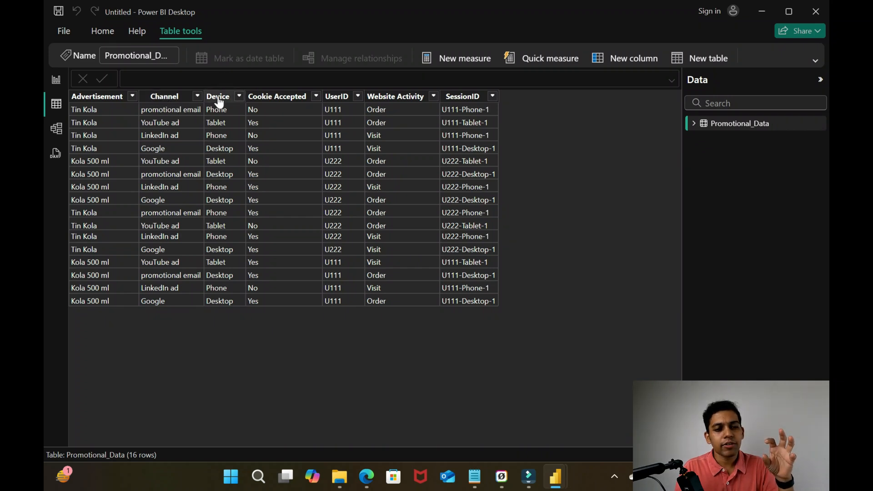
mouse_move(218, 100)
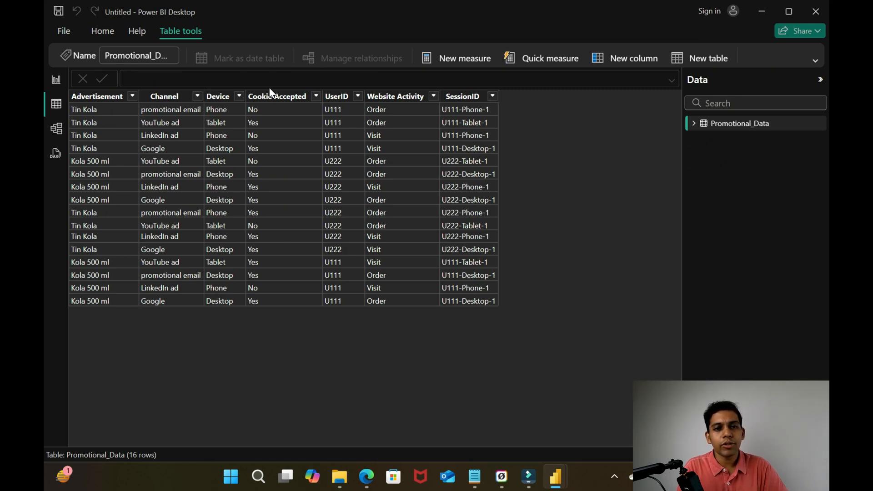
mouse_move(397, 96)
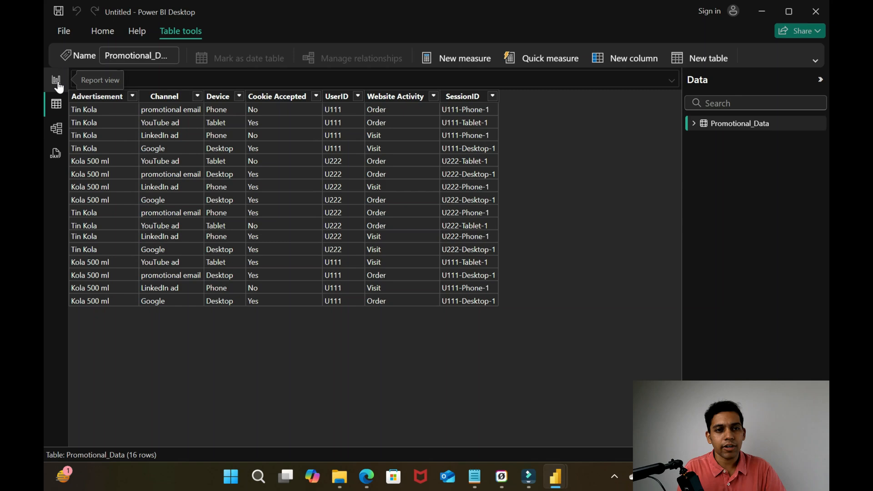
Step over to the report page, then back to Table view of Promotional_Data
left_click(55, 81)
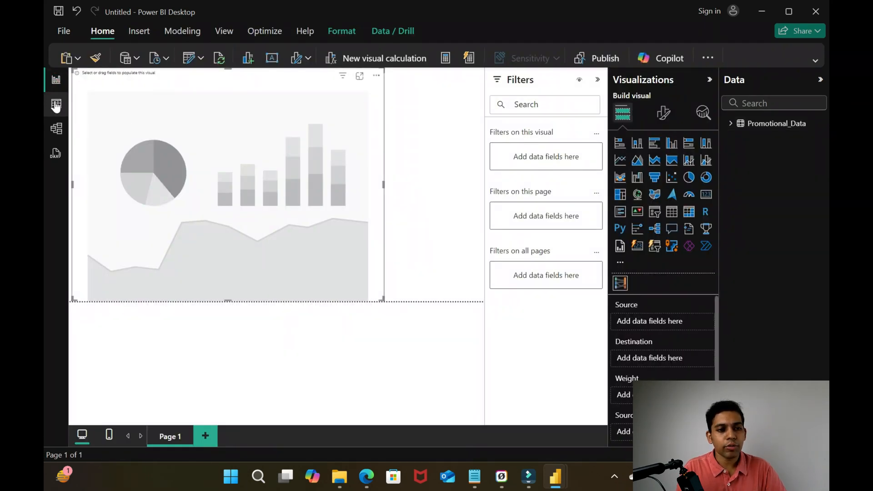
left_click(56, 105)
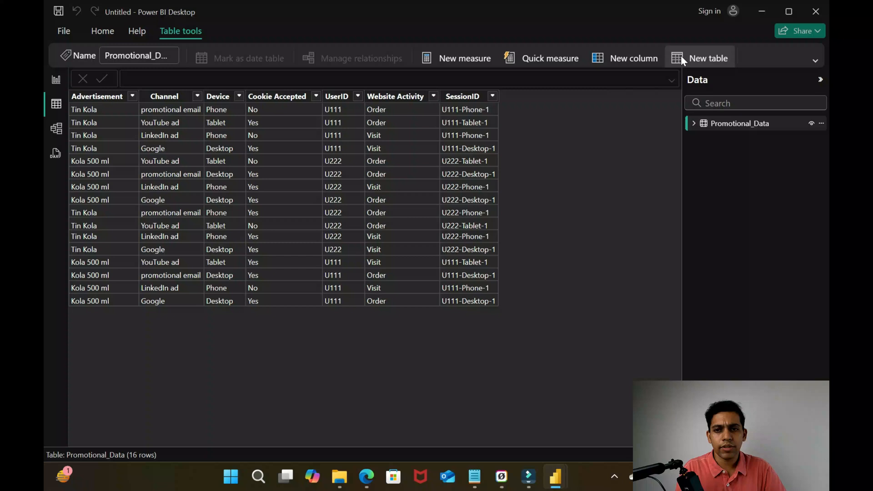
Start a new calculated table Sankey_Promotional_Data using SELECTCOLUMNS over Promotional_Data
left_click(708, 58)
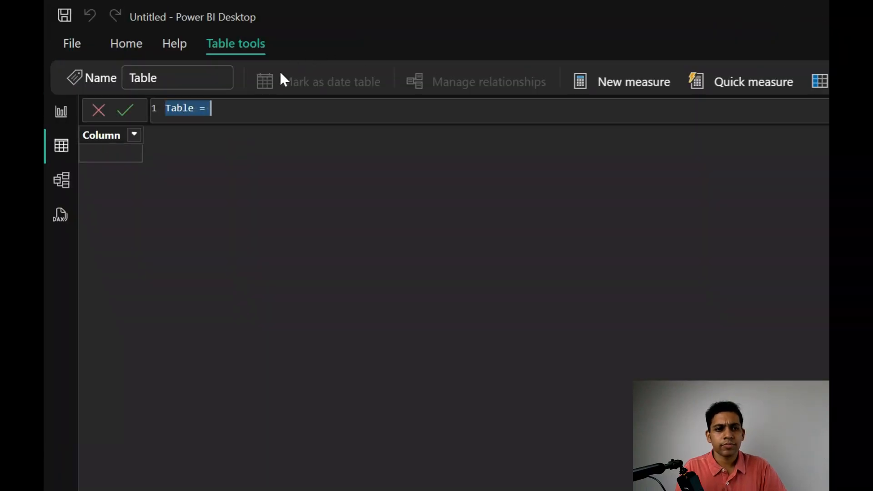
type("Sankey_Promotional")
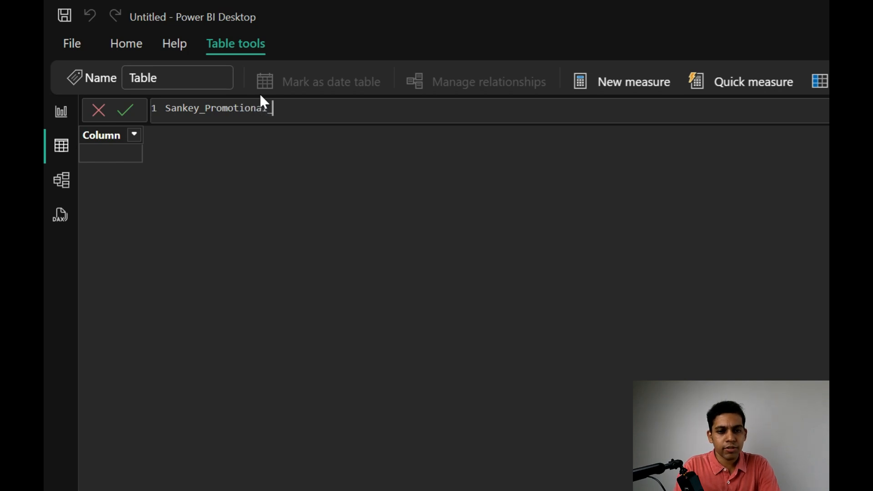
type("Data =")
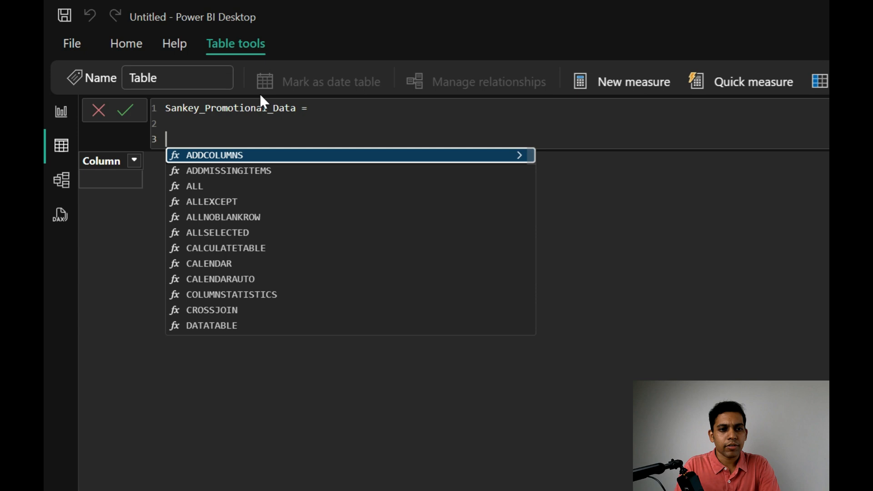
type("U")
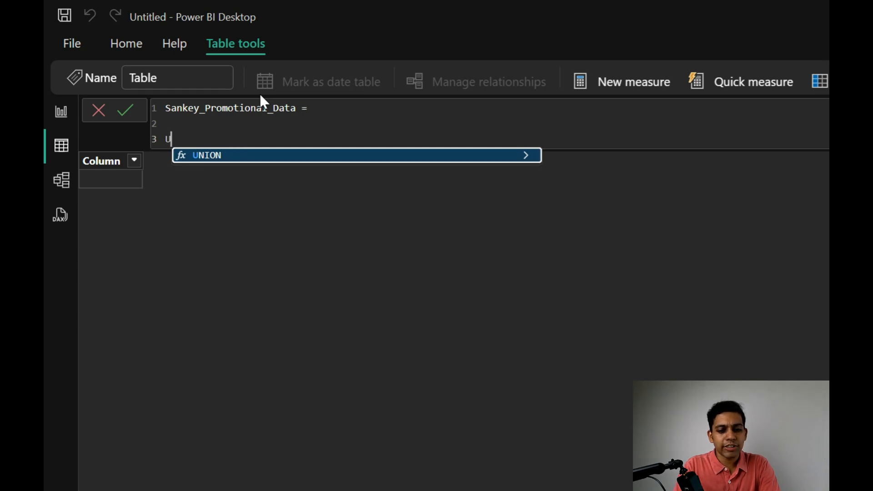
type("NION")
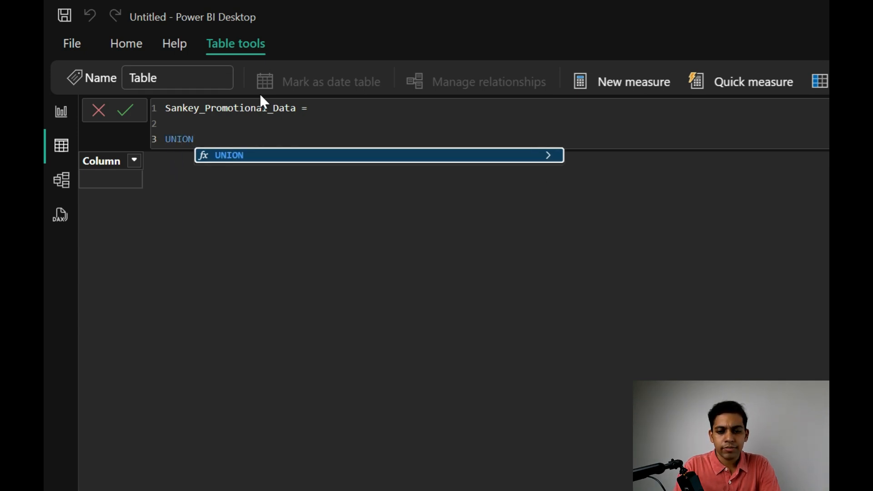
key("Backspace")
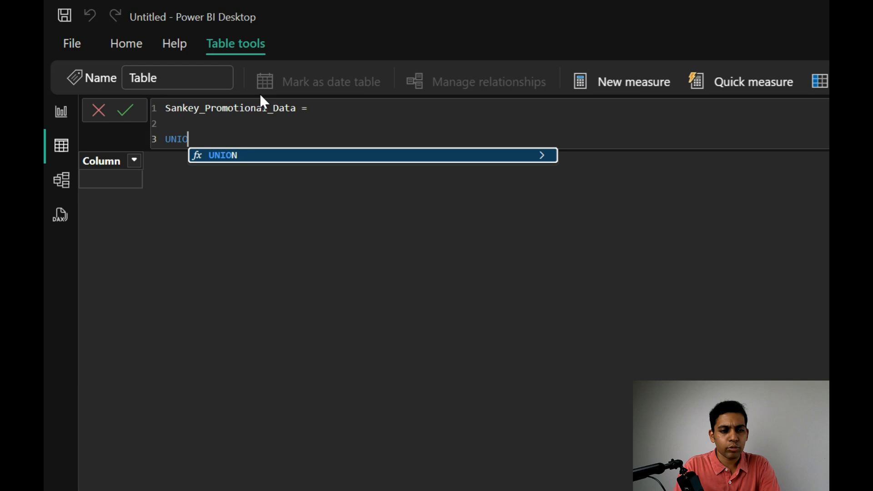
type("SELECTCOLUMNS")
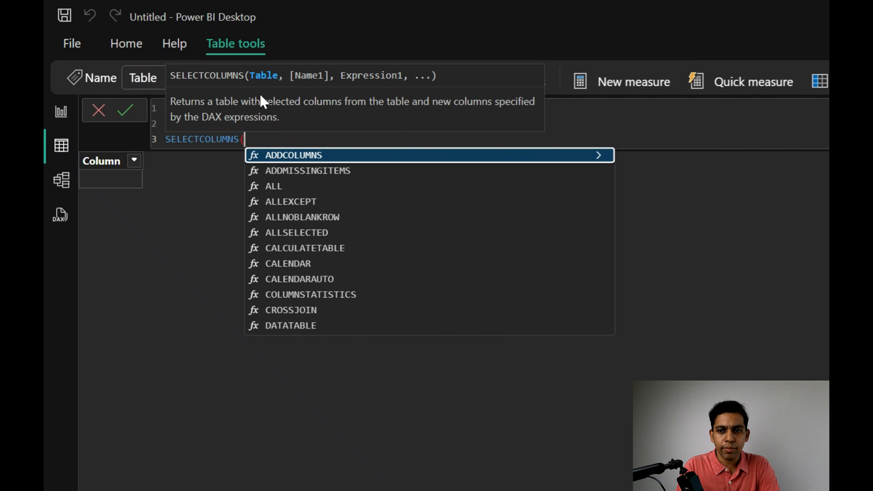
type("(Promotional_Data")
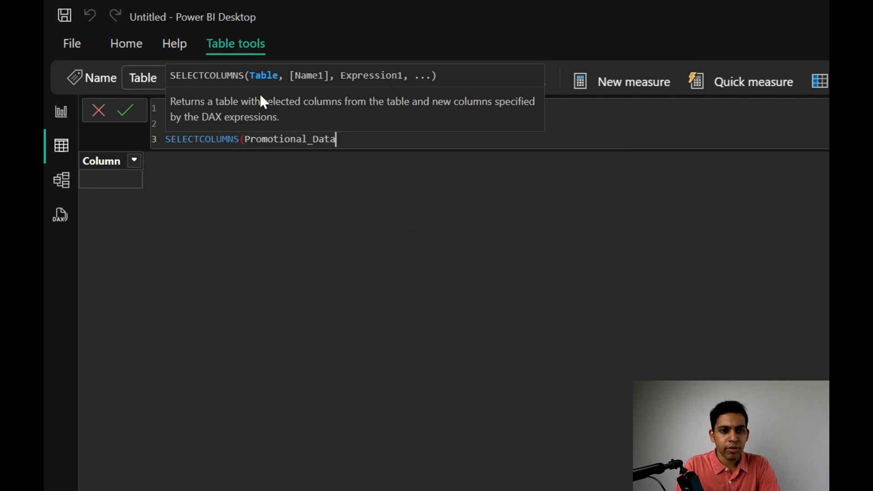
type(",")
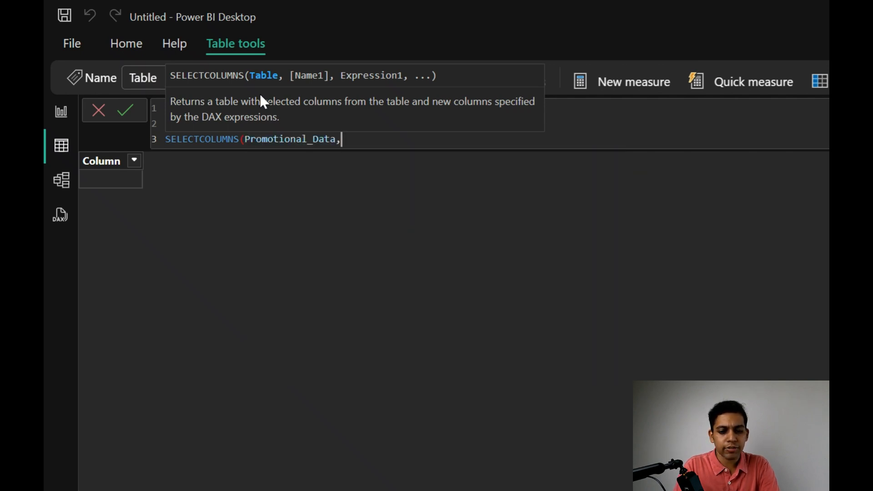
type("\"")
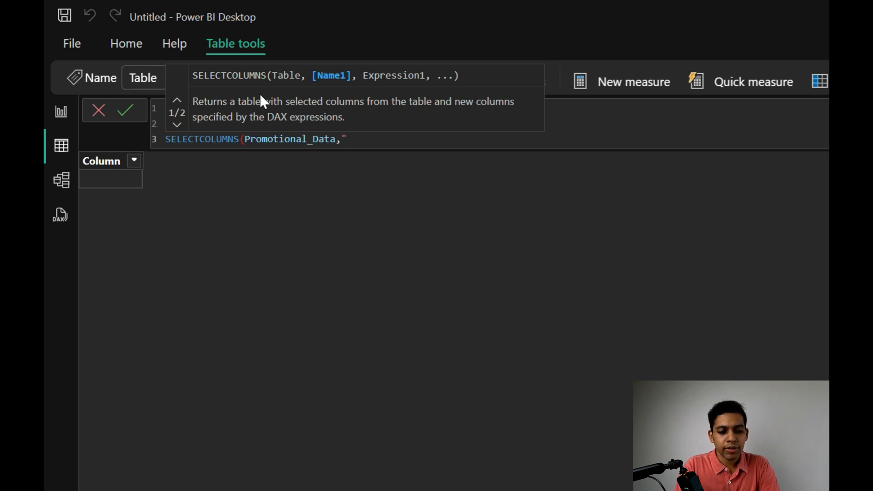
Map Source to Advertisement, Target to Channel, and SessionID to SessionID, then commit the formula
type("Sou")
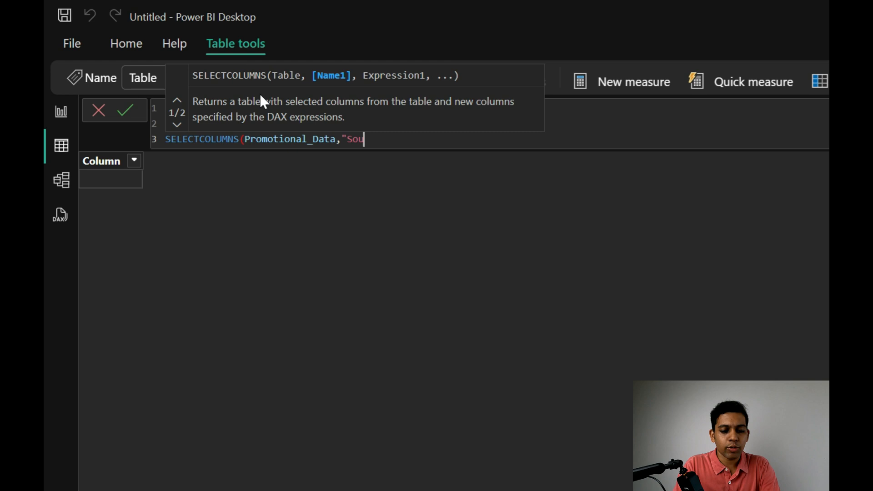
type("rce")
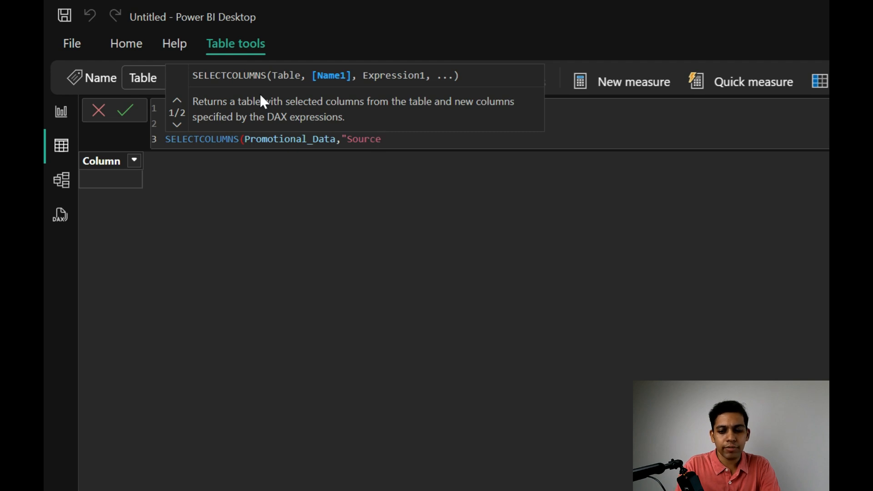
type(",")
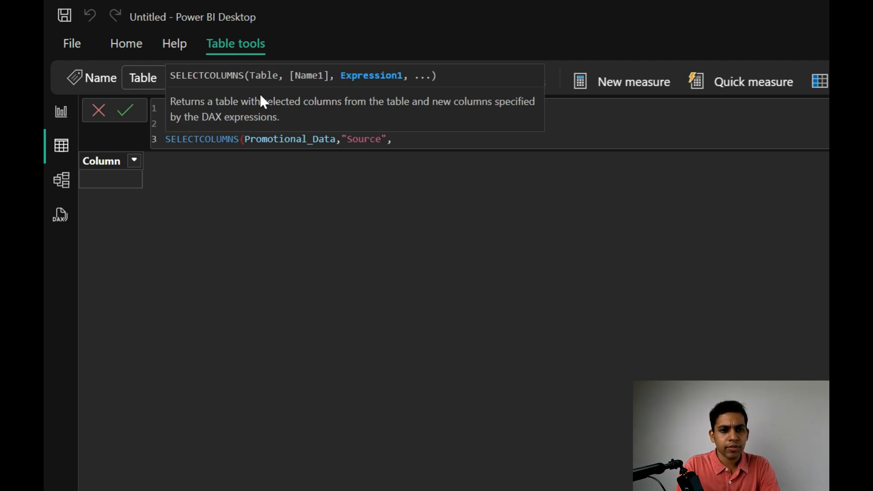
type("Promotional_Data[Advertisement],")
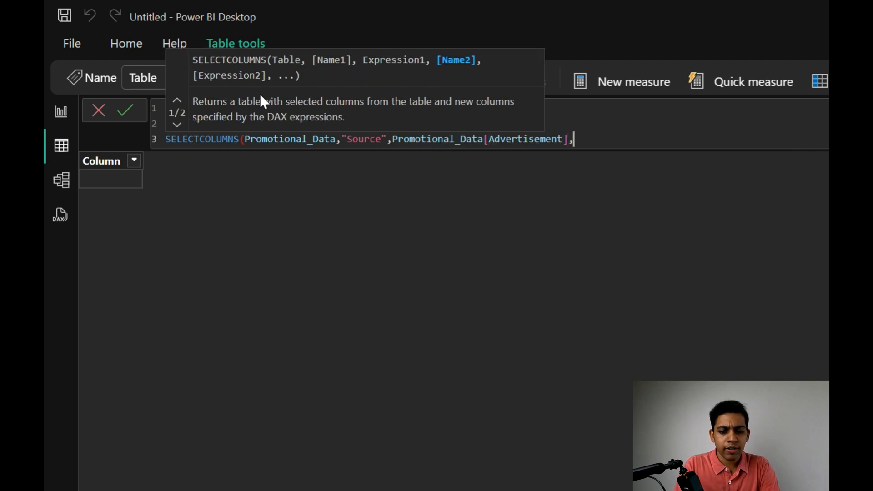
type("\"T")
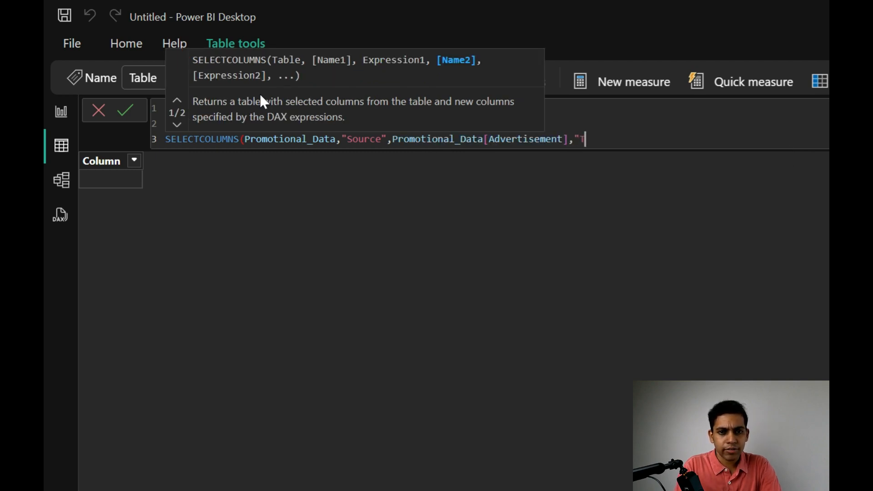
type("arget\"")
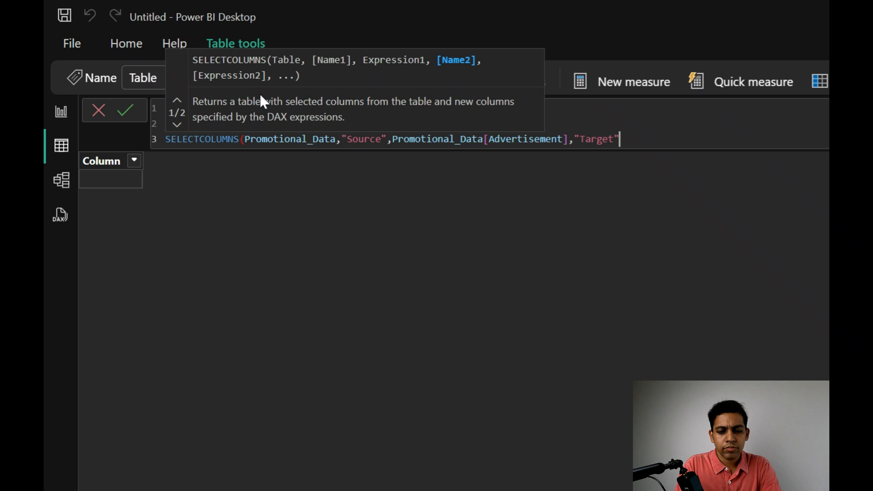
type(",")
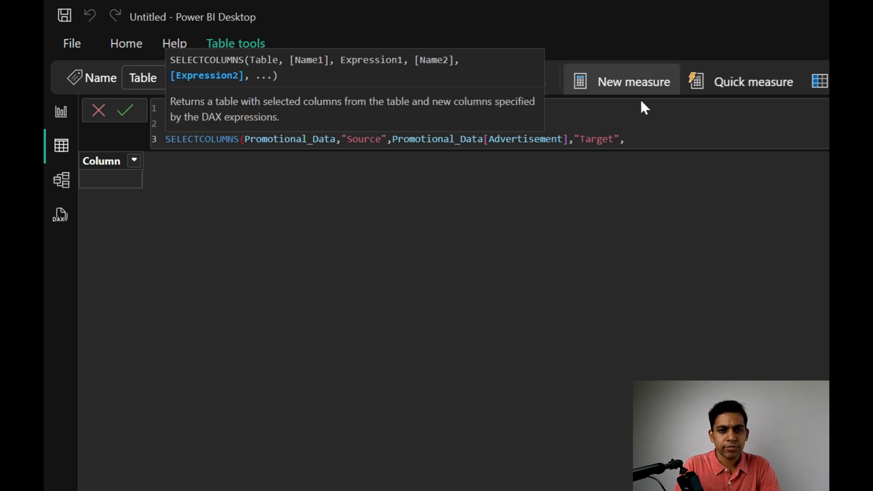
type("Pro")
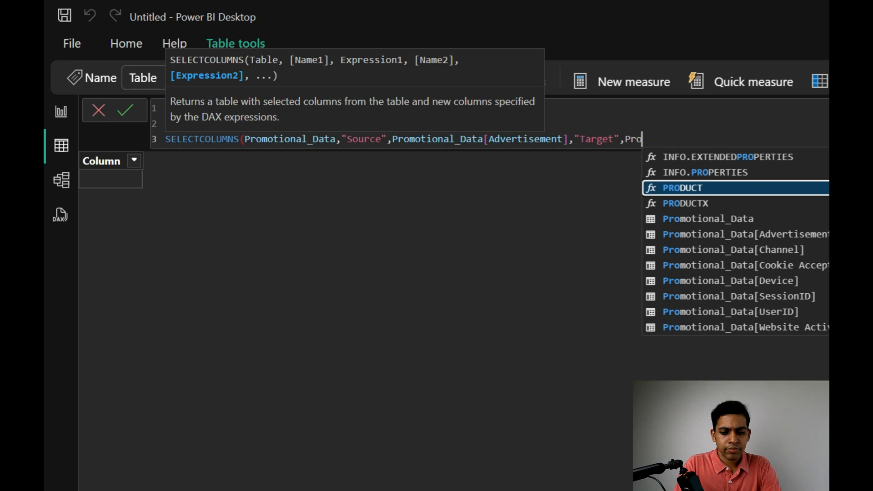
type("motional_Data[Channel")
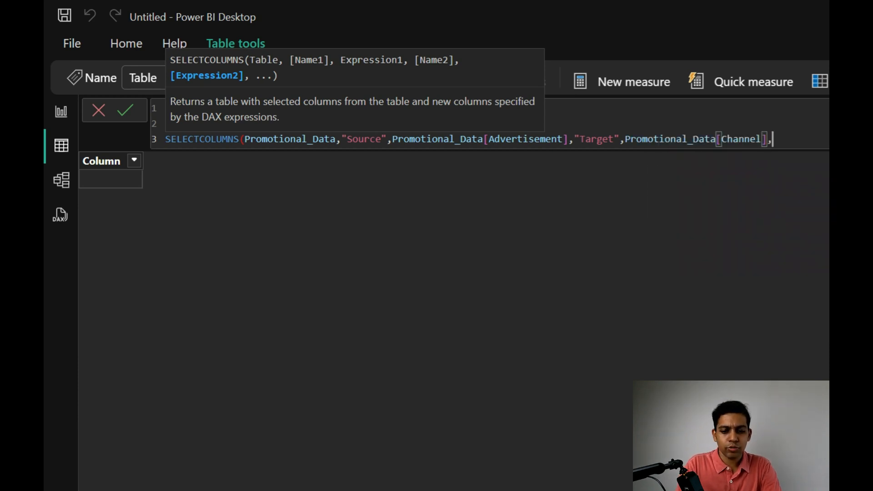
type(",")
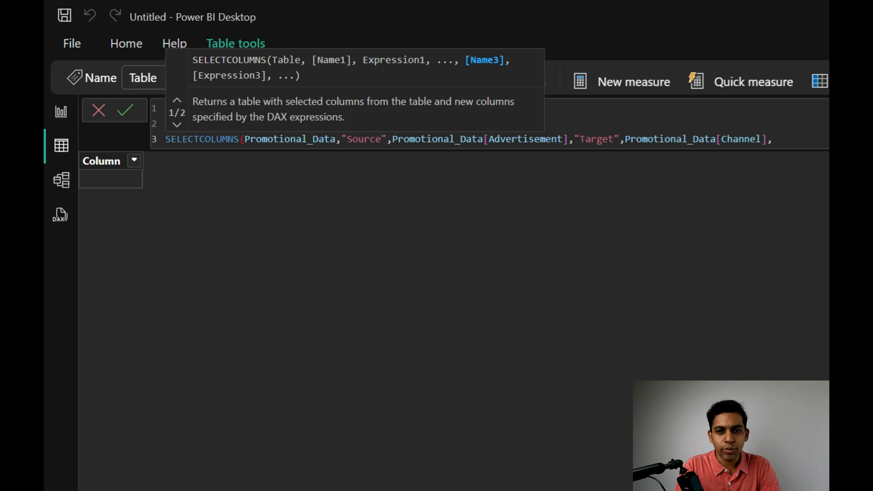
type("\"Session")
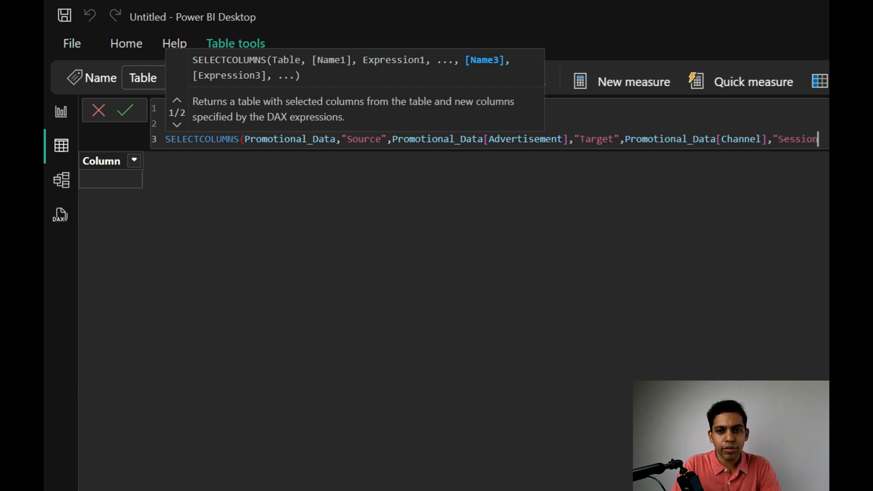
type("ID")
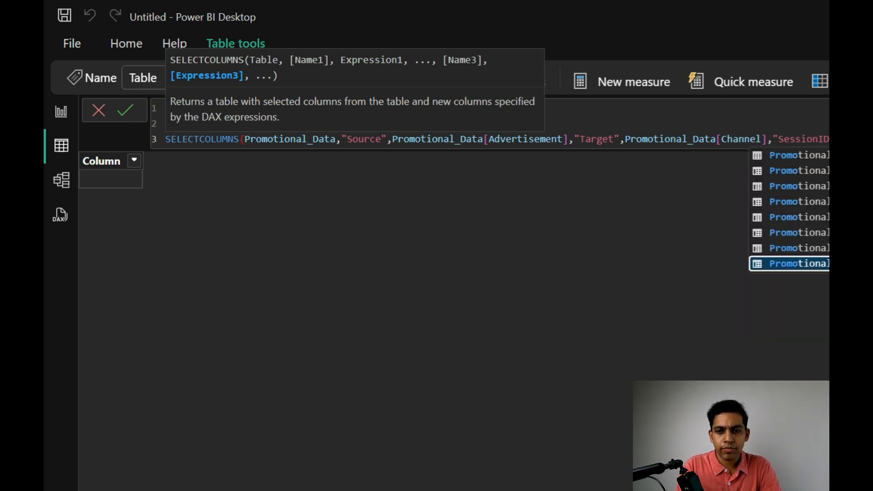
type("Promotional_Data[SessionID]")
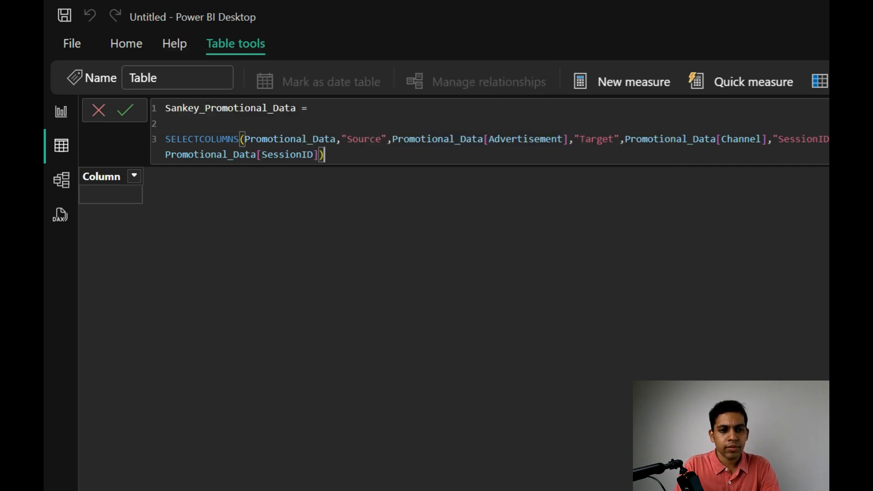
left_click(126, 110)
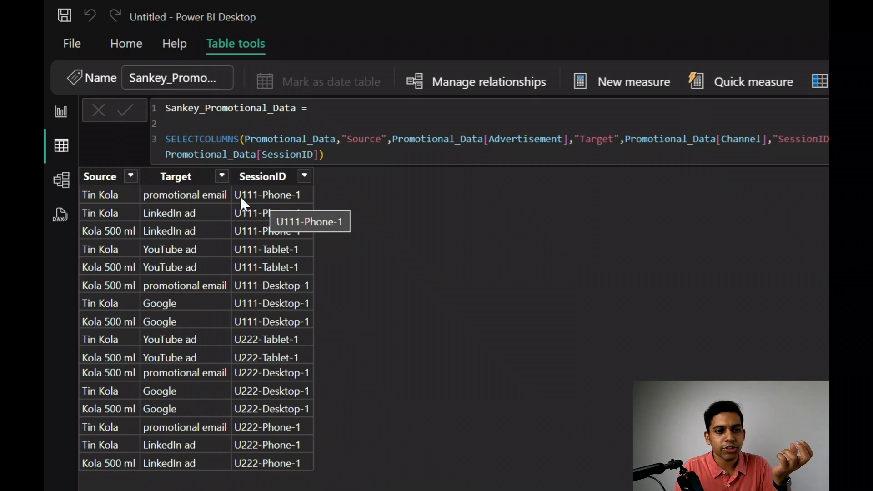
mouse_move(120, 225)
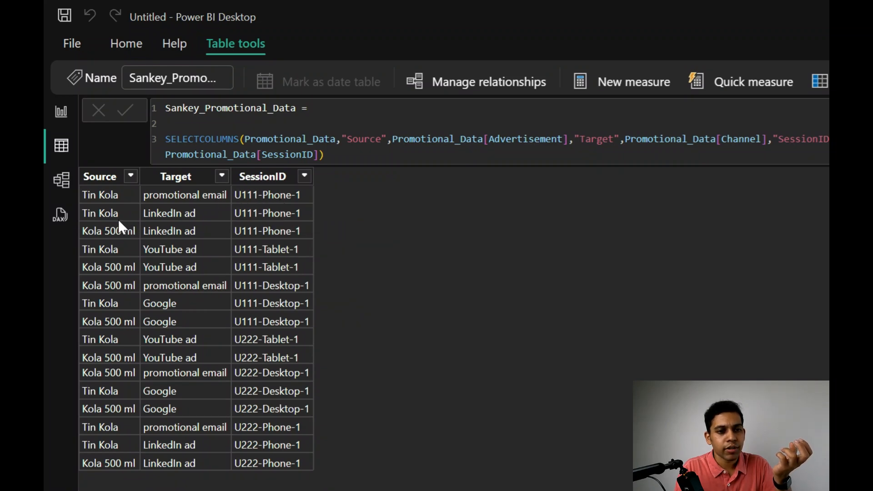
mouse_move(315, 222)
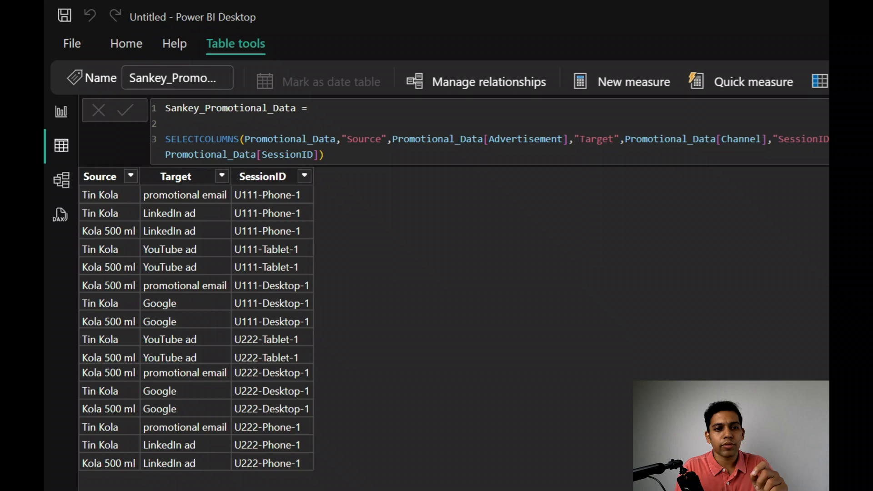
Display the original Promotional_Data table with its 16 rows and seven columns
left_click(450, 154)
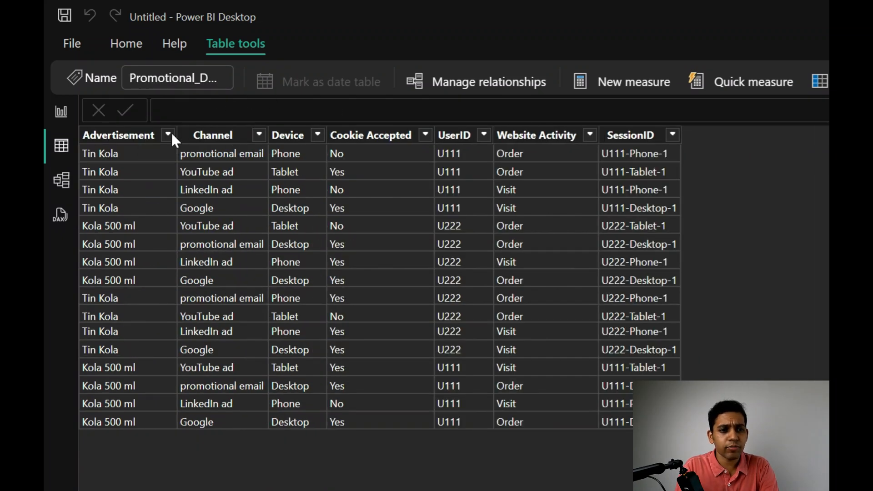
mouse_move(119, 135)
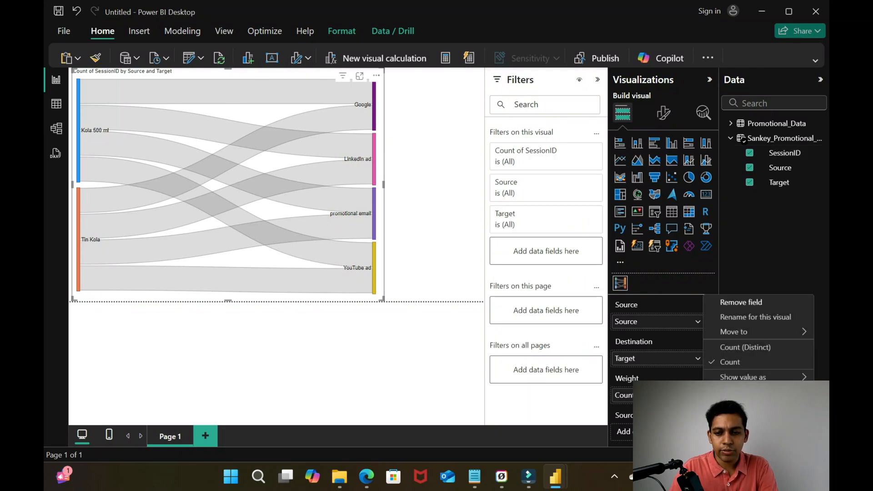
Weight the Sankey by SessionID count, inspect it in Focus mode, then reopen Sankey_Promotional_Data
left_click(436, 271)
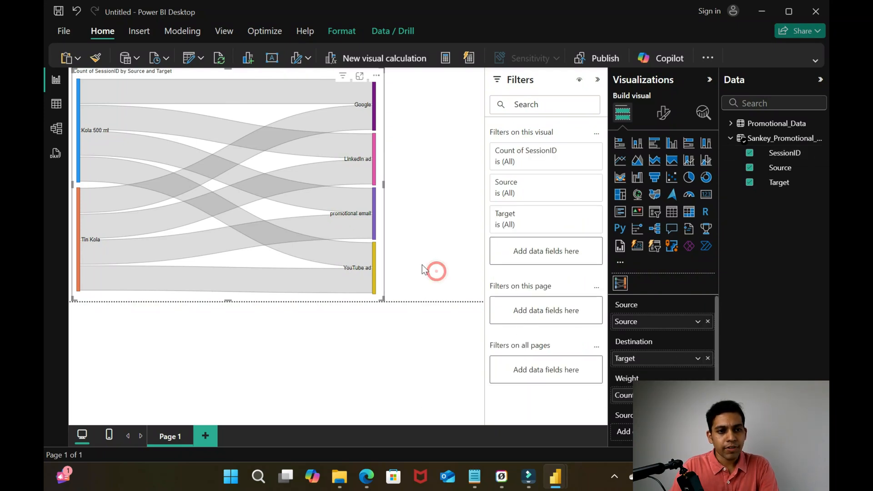
left_click(360, 76)
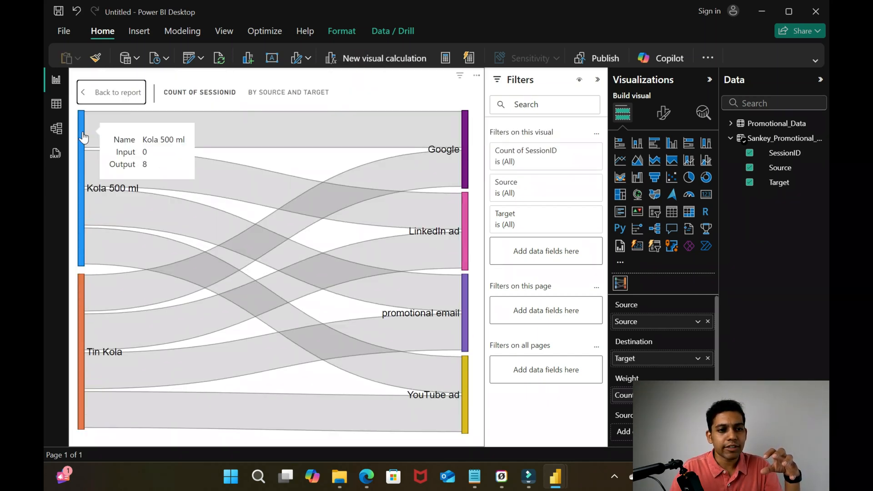
mouse_move(464, 148)
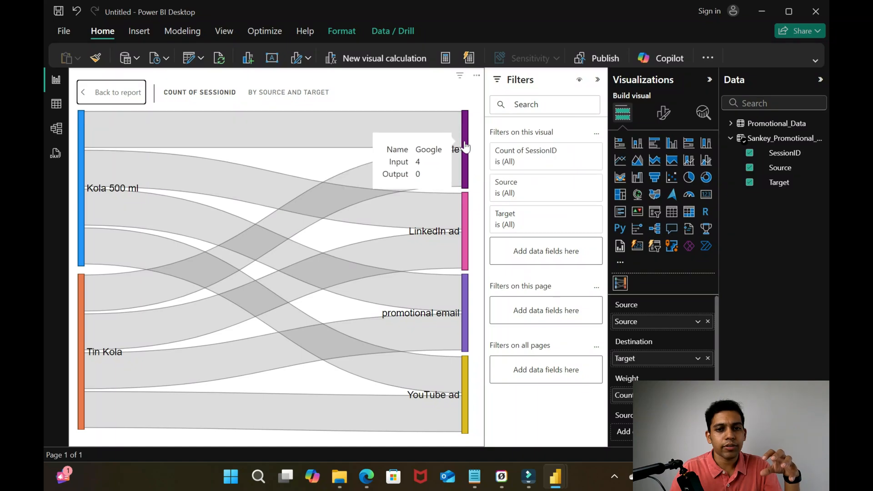
mouse_move(466, 230)
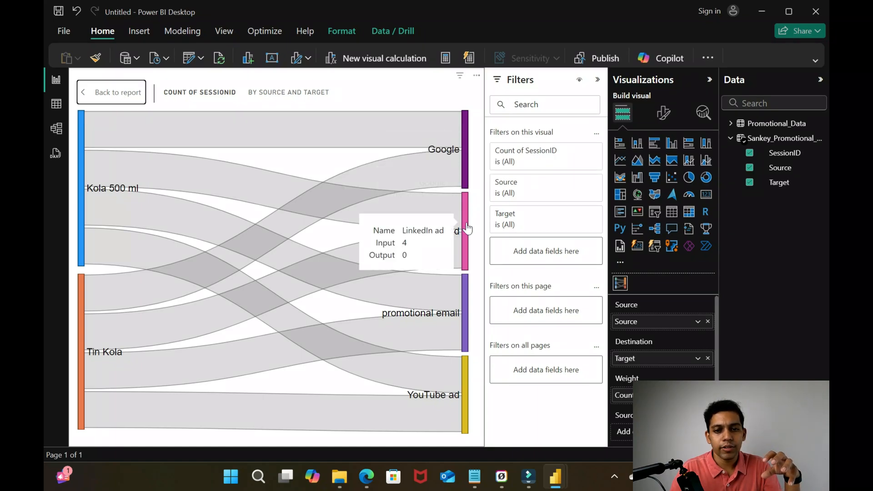
mouse_move(468, 373)
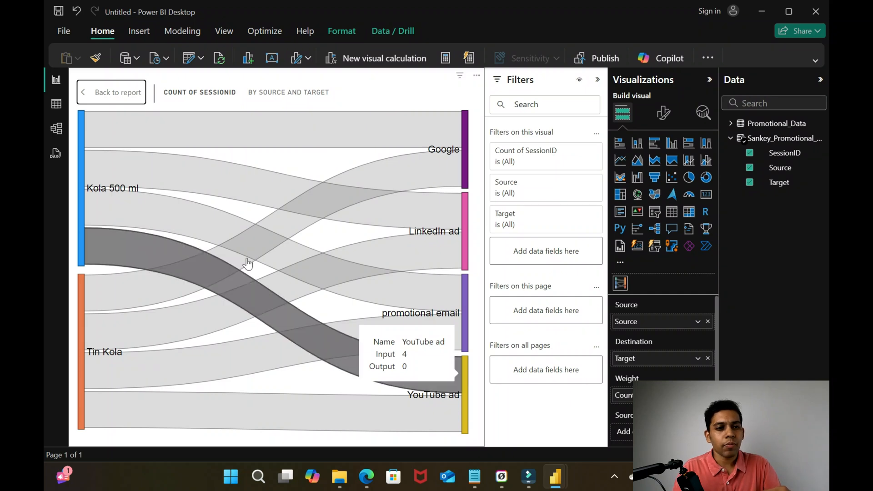
left_click(55, 105)
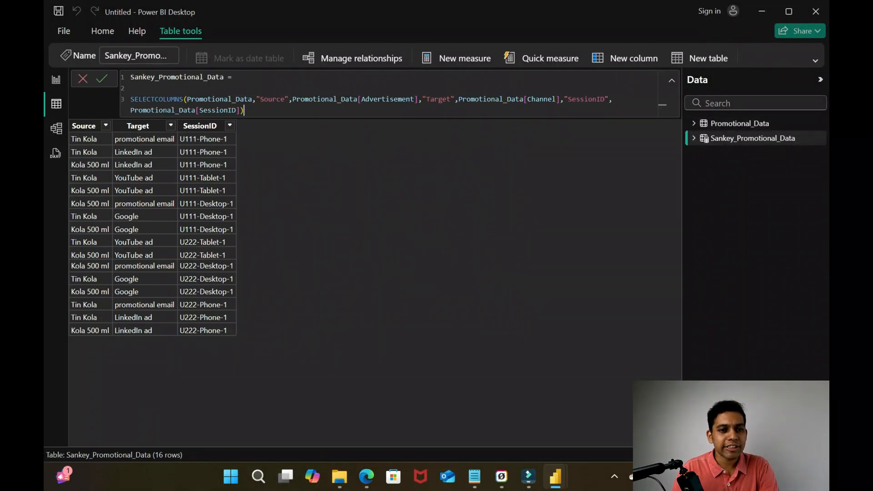
Extend the UNION with SELECTCOLUMNS stages through Device, Cookie Accepted and Website Activity
left_click_drag(245, 99, 243, 109)
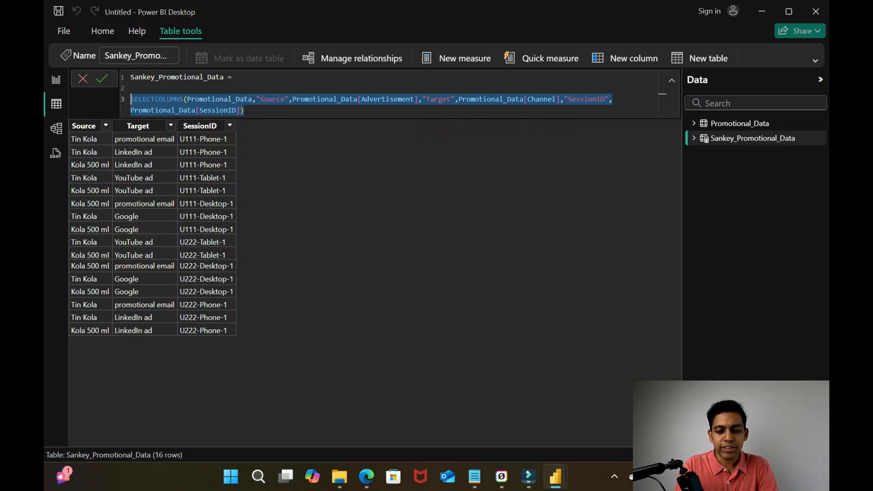
type("UNION(")
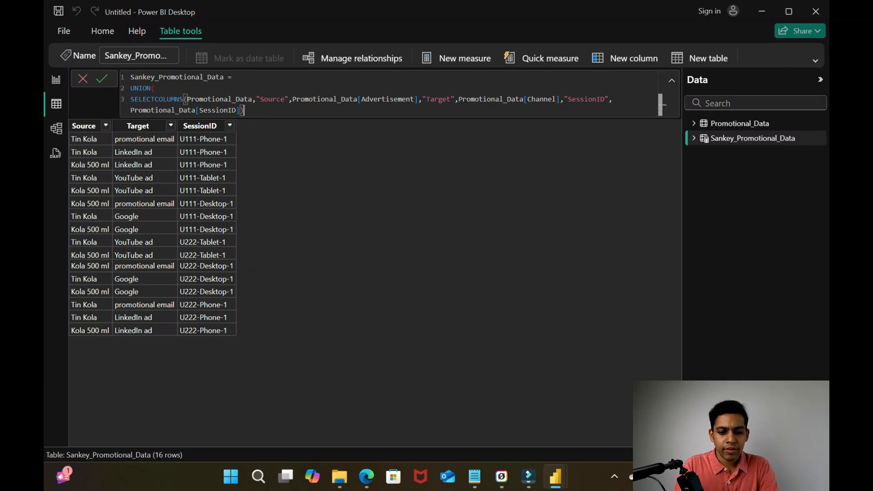
type(",")
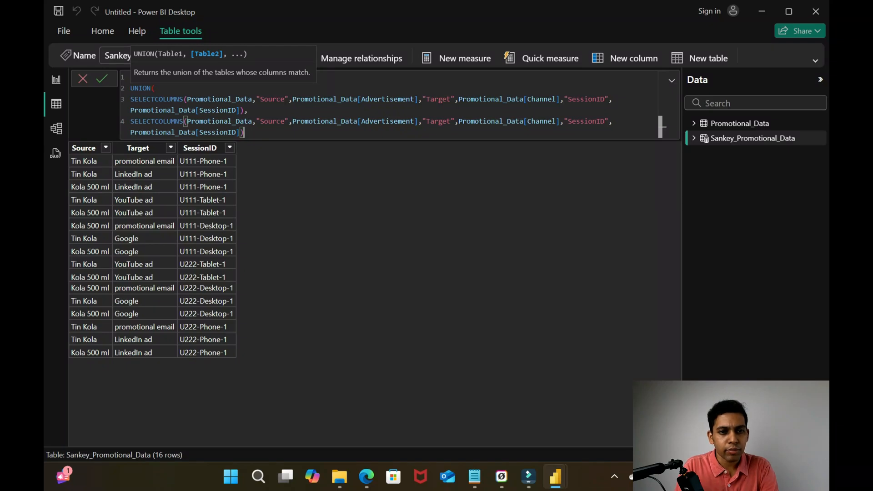
double_click(388, 121)
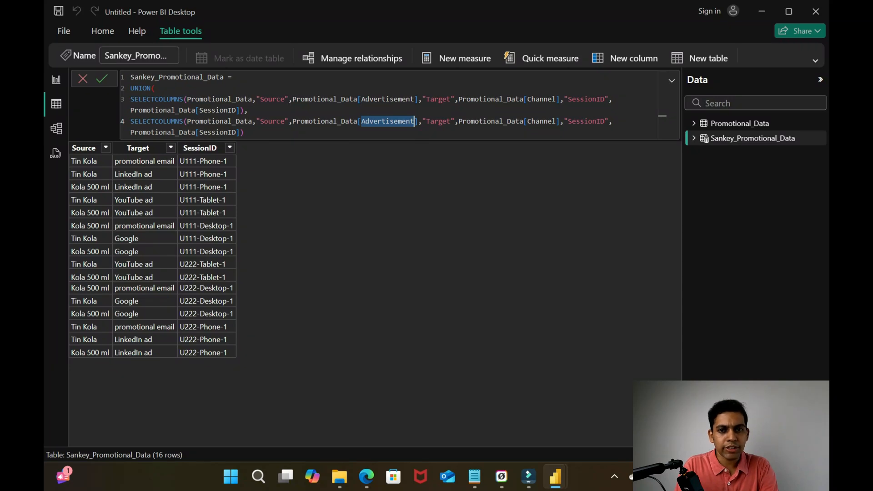
type("Cha")
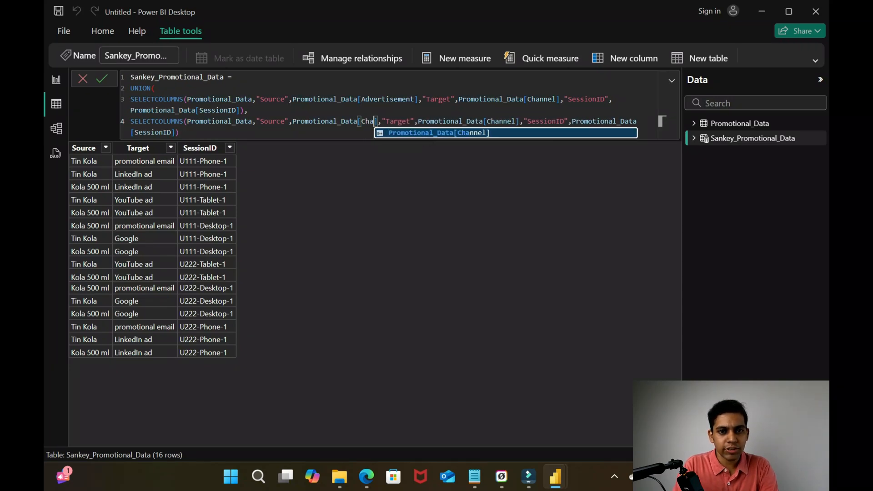
type("Channel")
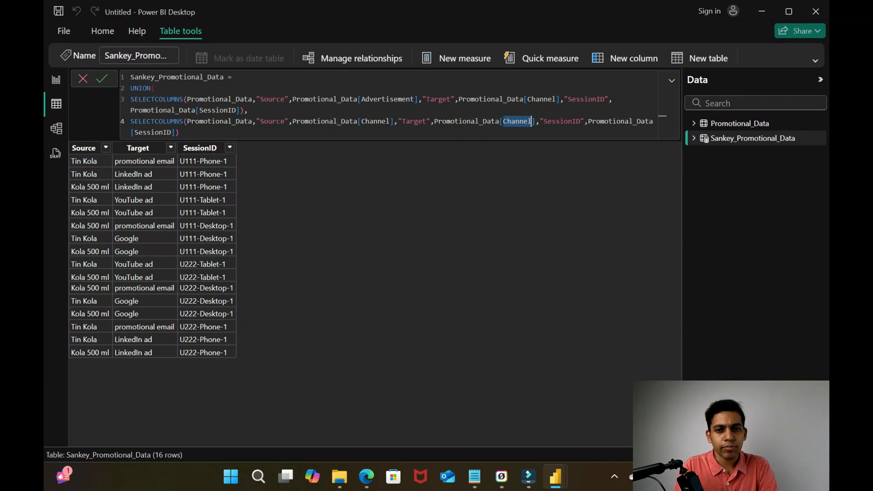
type("Device")
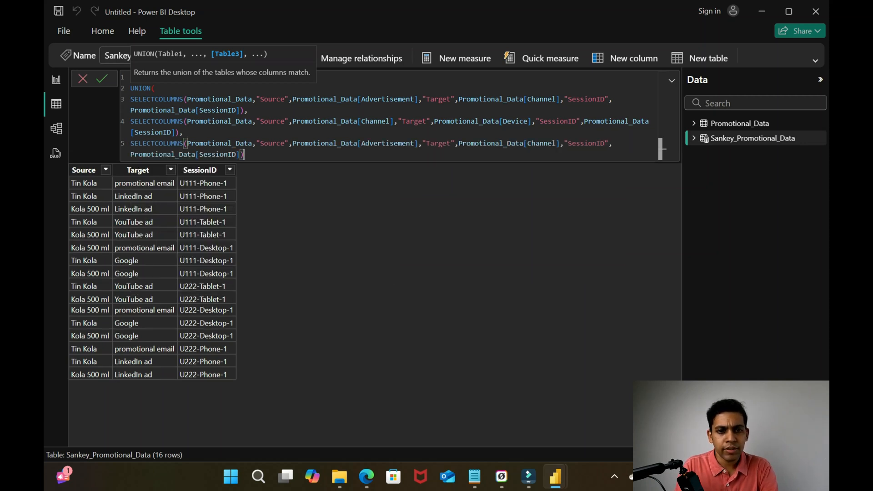
type("Devic")
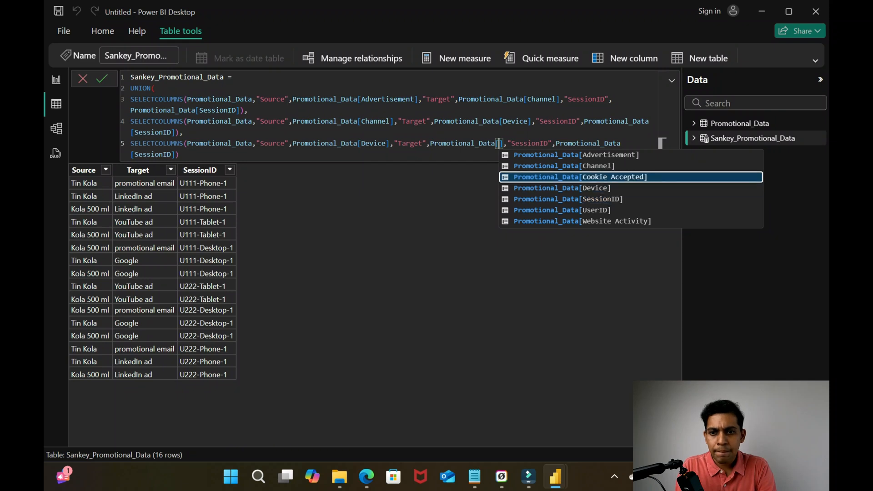
mouse_move(593, 184)
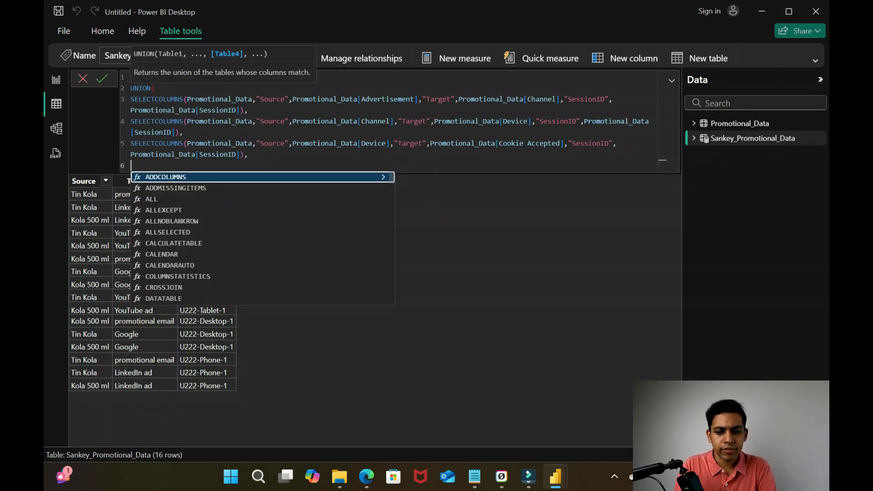
type("SELECTCOLUMNS(Promotional_Data,\"Source\",Promotional_Data[Advertisement],\"Target\",Promotional_Data[Channel],\"SessionID\",Promotional_Data[SessionID])")
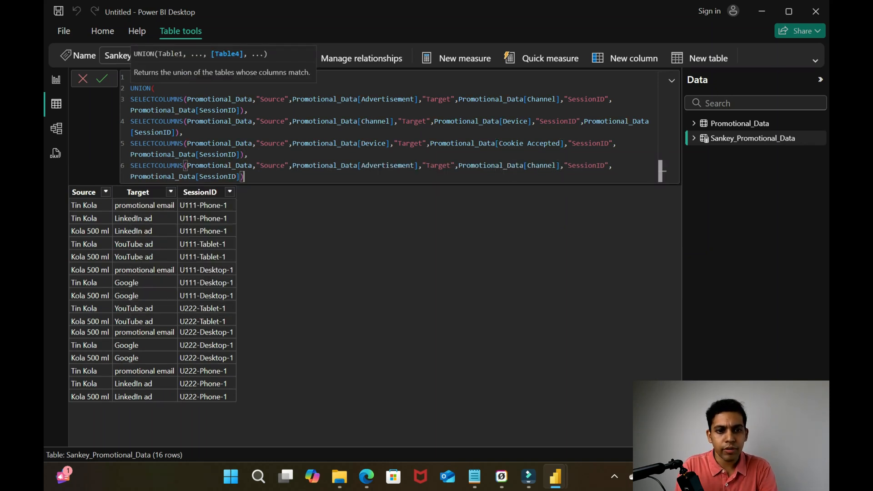
type("Cook")
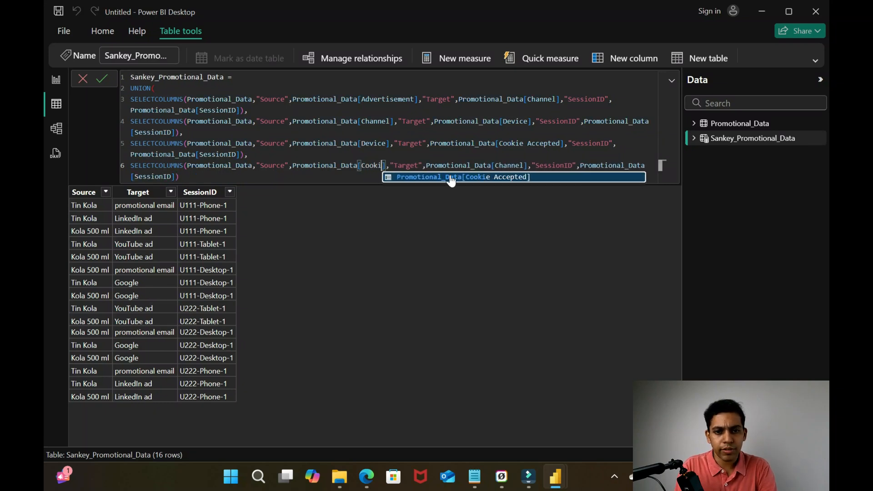
left_click(457, 177)
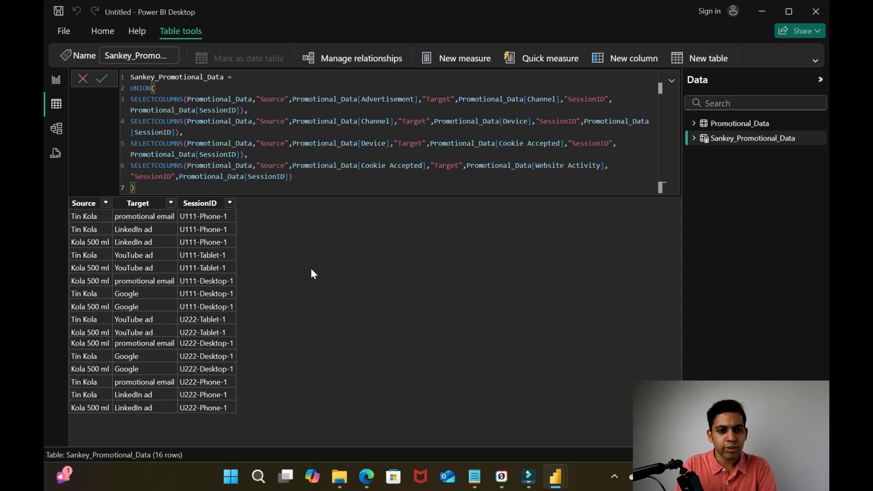
Commit the four-stage union formula and scroll through the 64 resulting rows
left_click(102, 77)
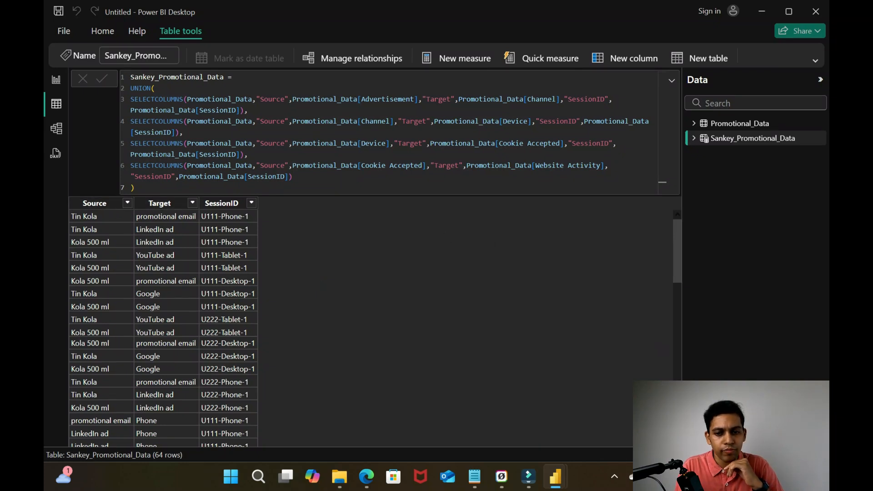
scroll("down", 3)
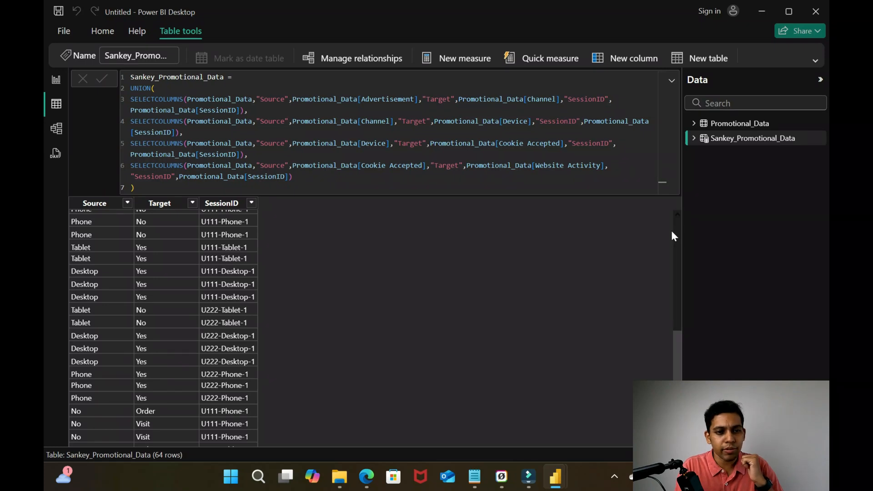
mouse_move(86, 231)
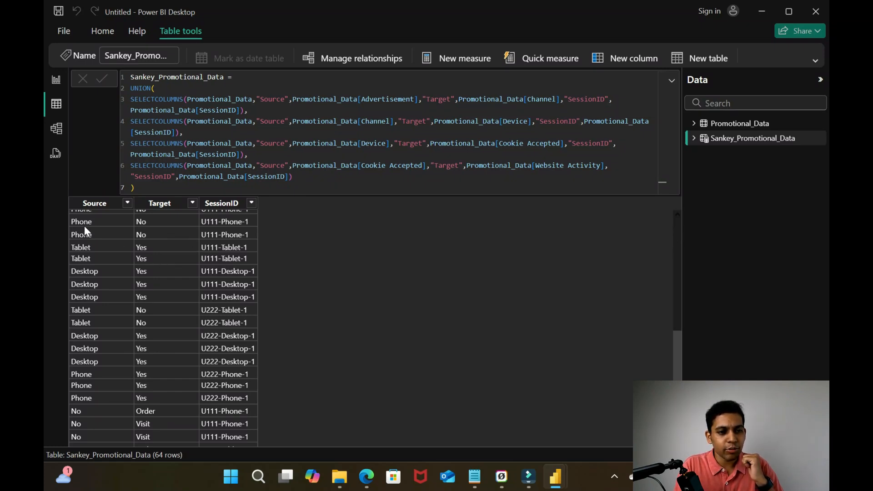
mouse_move(157, 233)
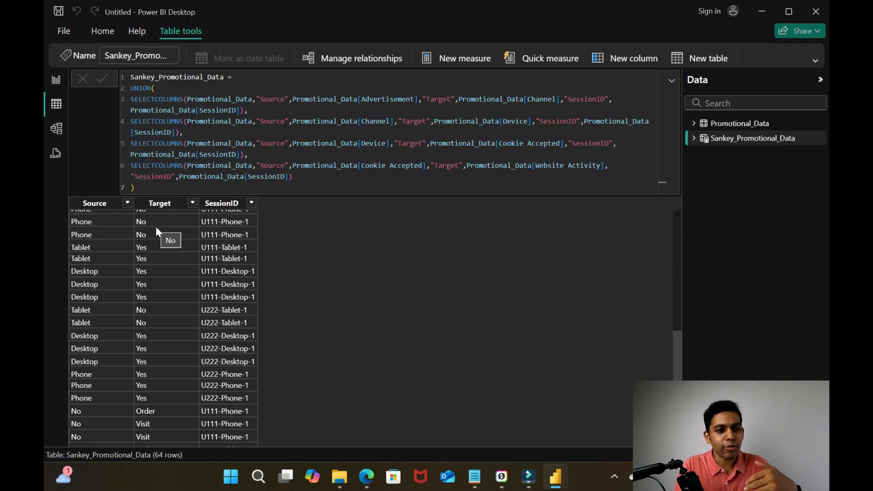
mouse_move(680, 227)
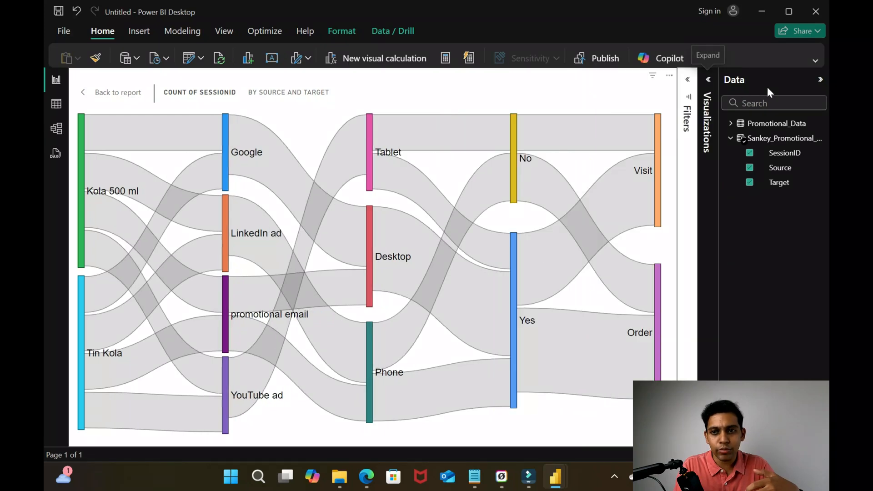
Collapse the Data pane and expand the Visualizations pane beside the five-stage Sankey
left_click(709, 79)
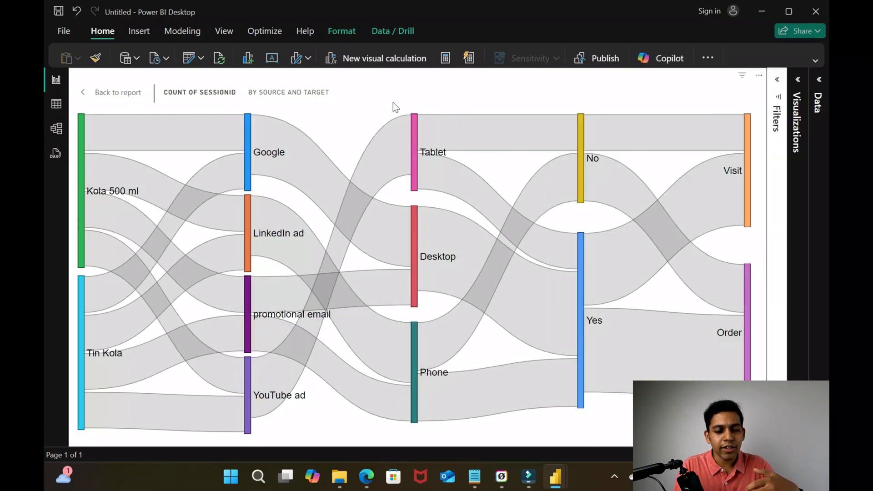
mouse_move(243, 150)
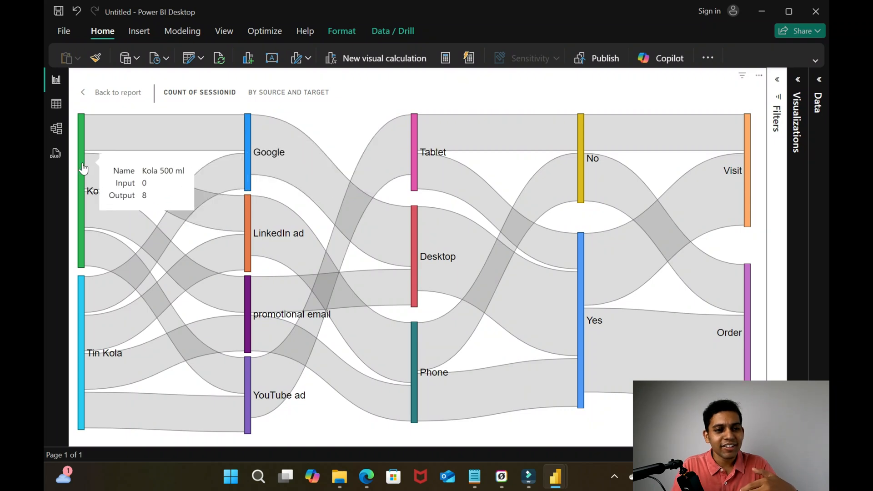
mouse_move(248, 151)
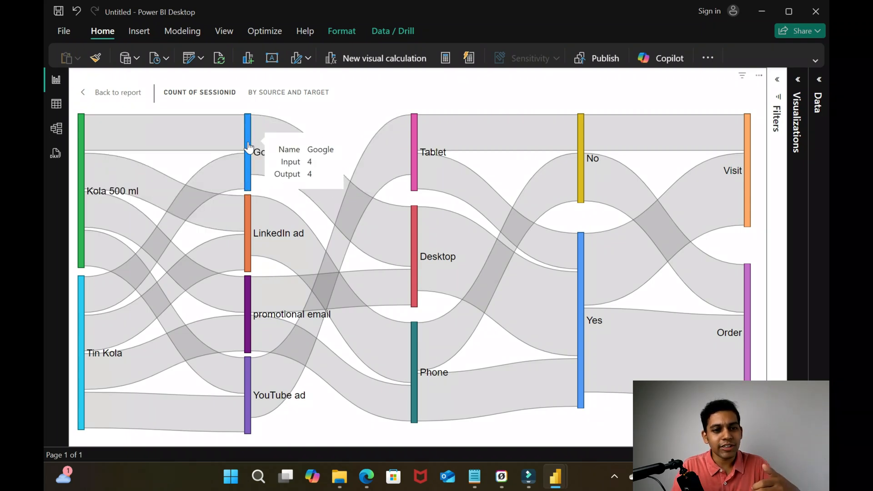
mouse_move(413, 152)
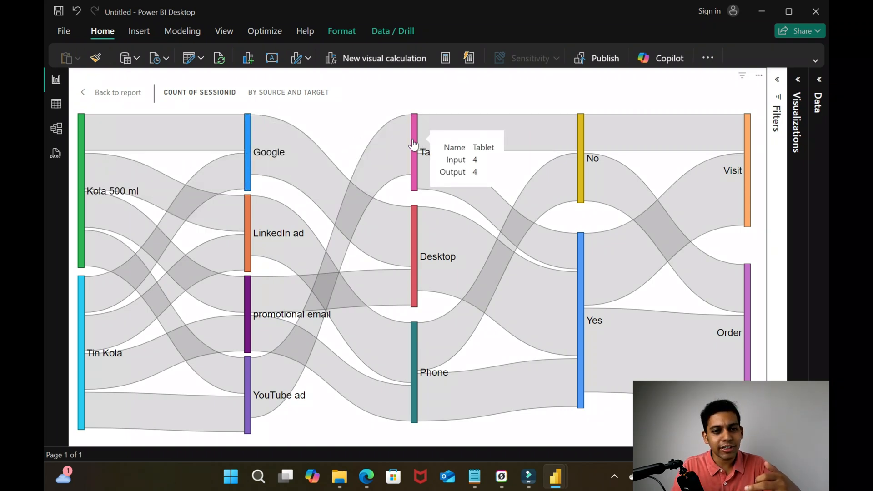
mouse_move(671, 132)
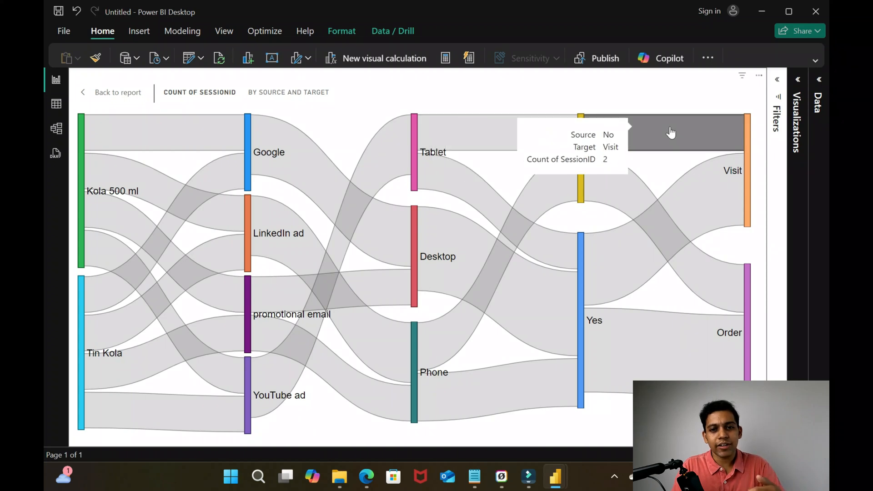
mouse_move(556, 213)
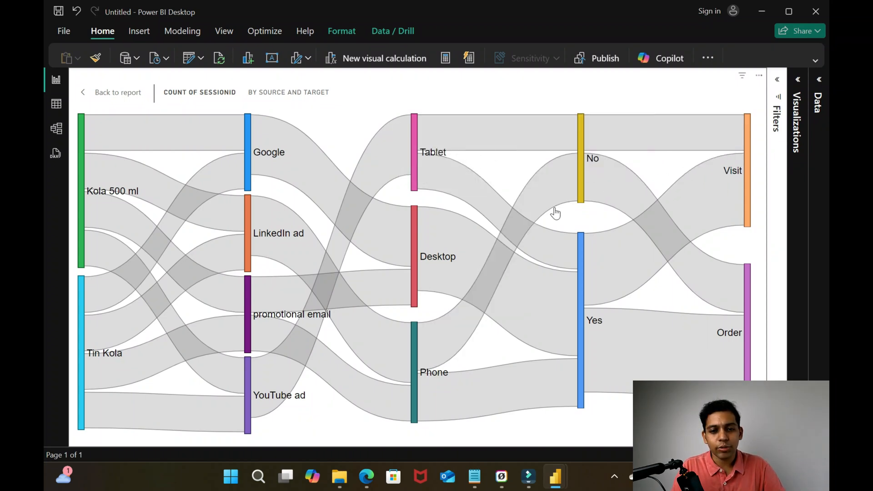
mouse_move(414, 162)
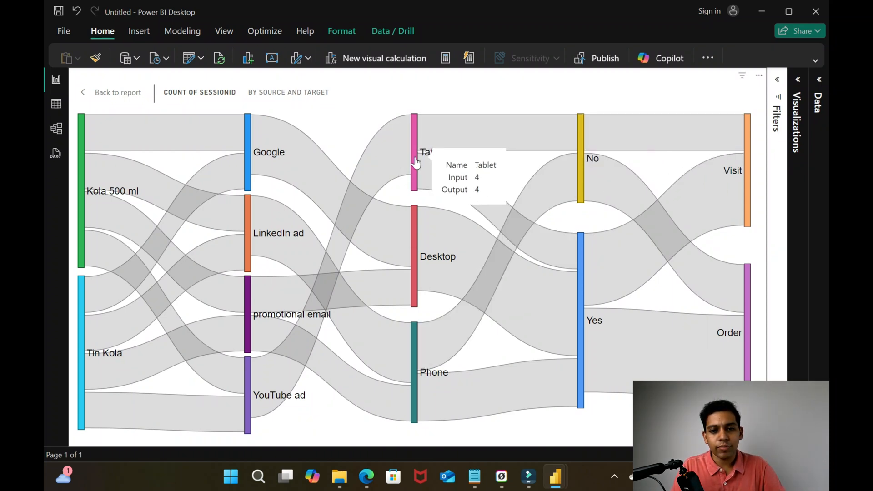
left_click(797, 79)
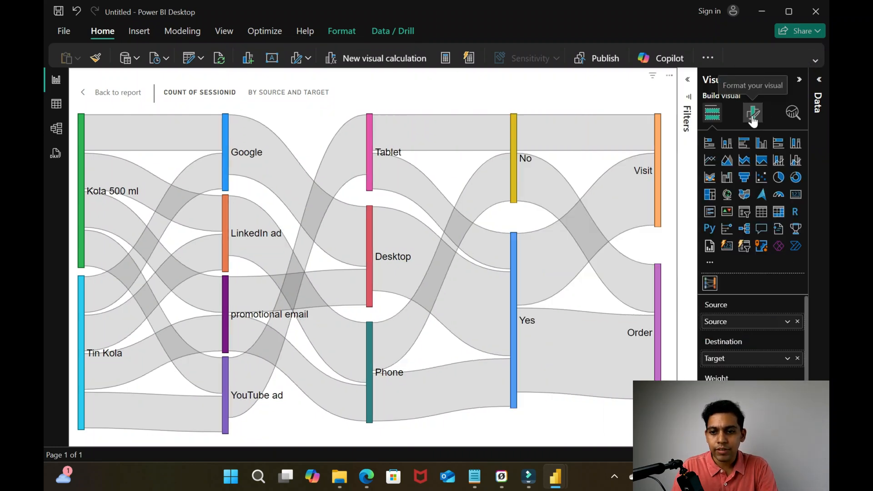
Switch on Sankey data link labels in Format visual, then collapse the Visualizations pane
left_click(753, 113)
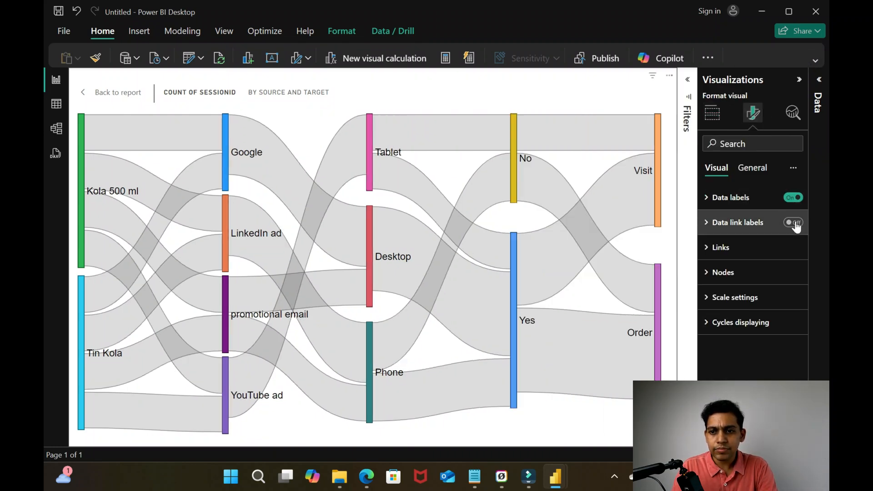
left_click(792, 222)
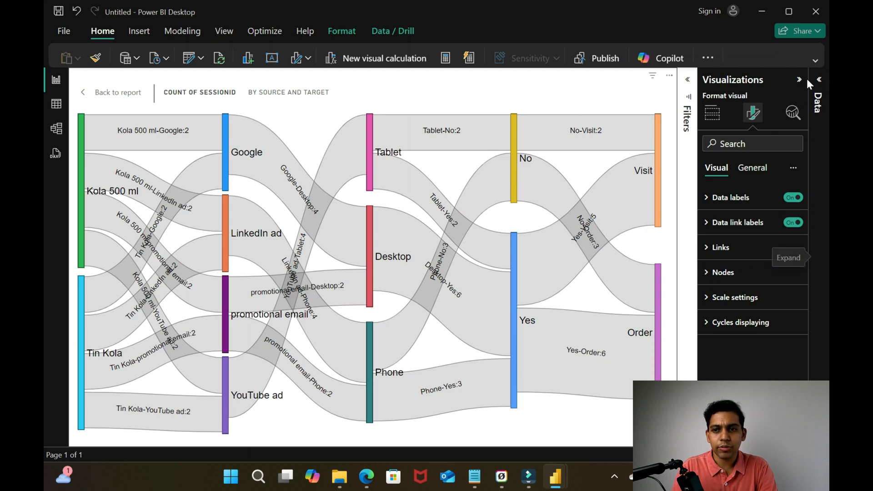
left_click(798, 79)
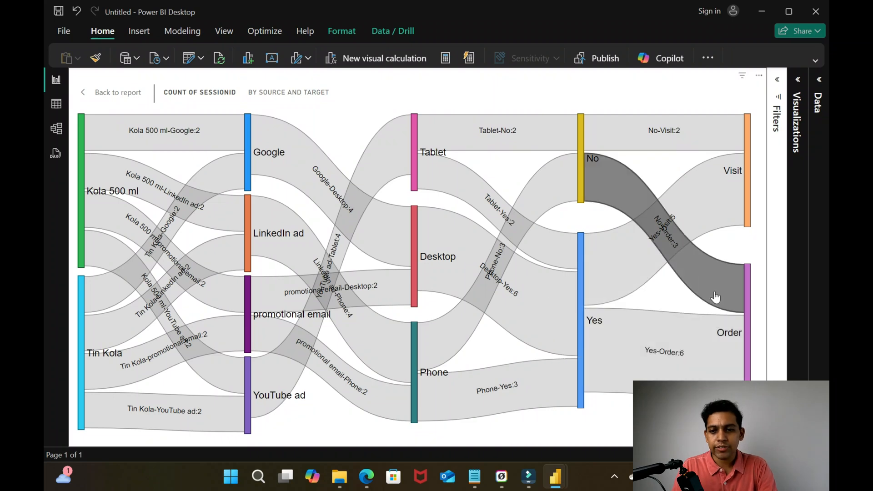
mouse_move(588, 367)
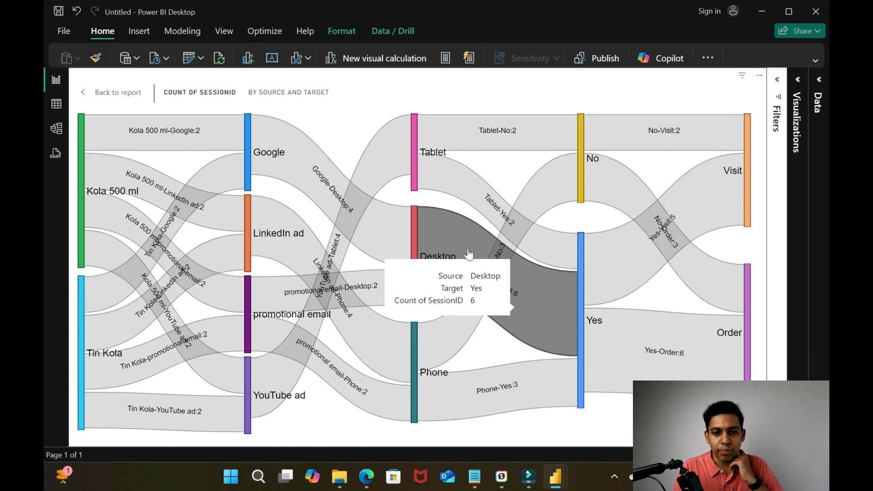
mouse_move(543, 338)
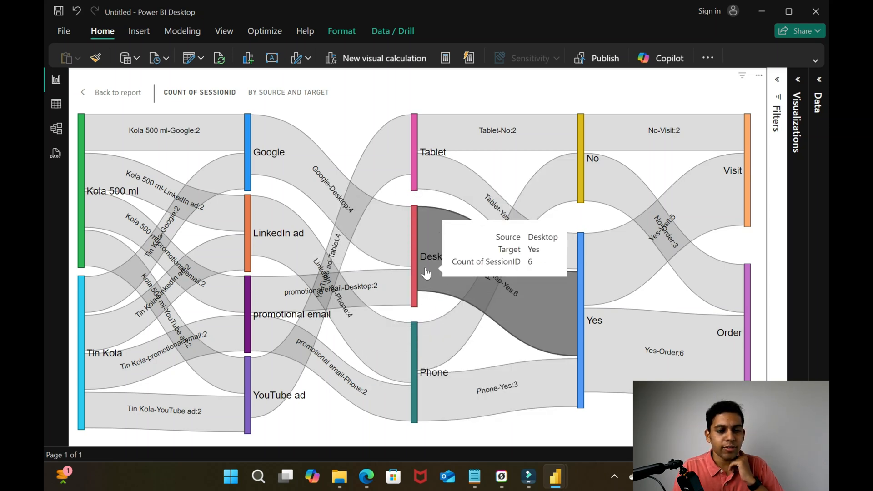
mouse_move(409, 271)
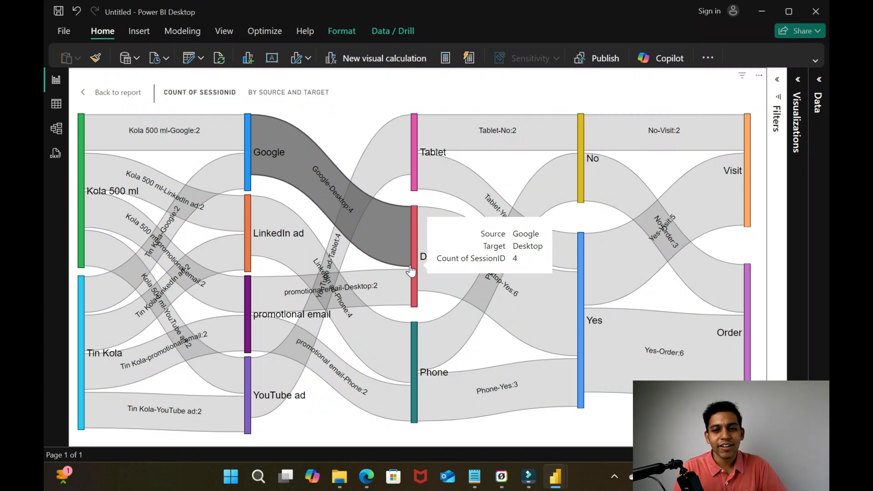
mouse_move(402, 266)
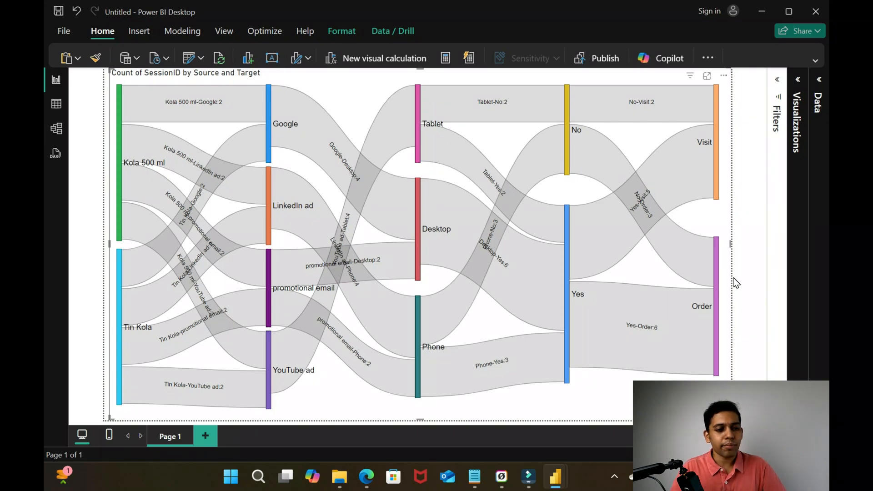
mouse_move(68, 107)
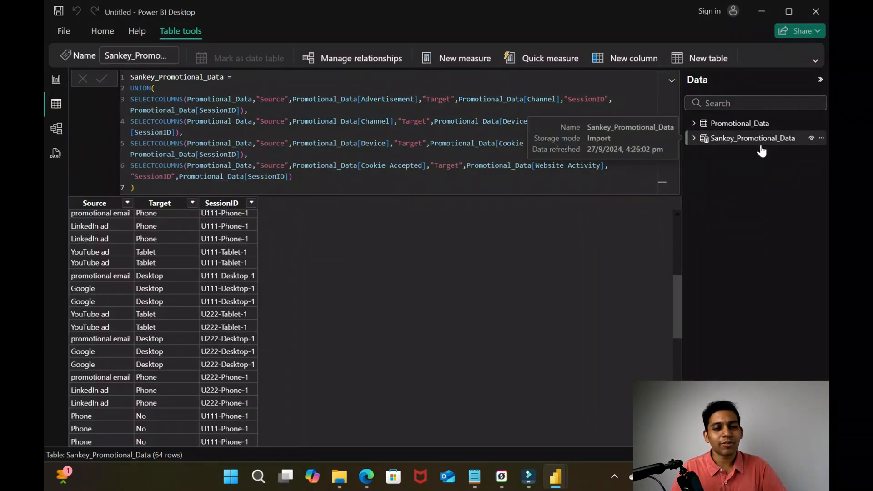
mouse_move(56, 79)
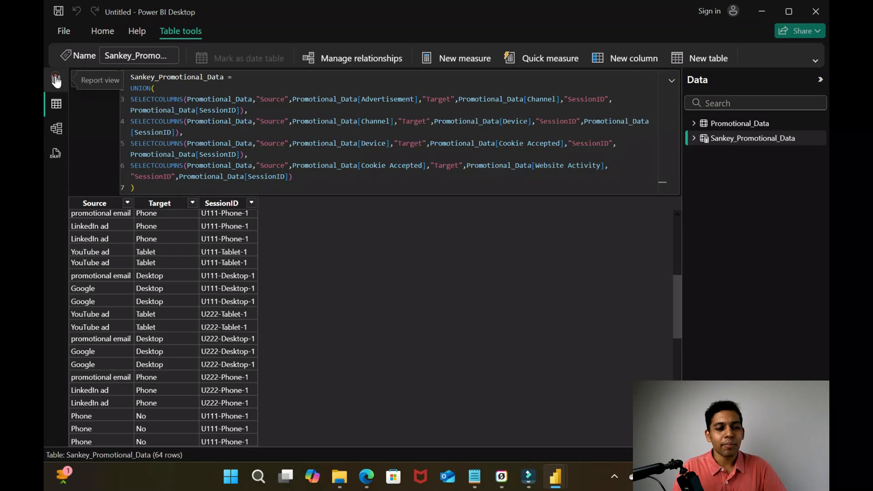
left_click(55, 79)
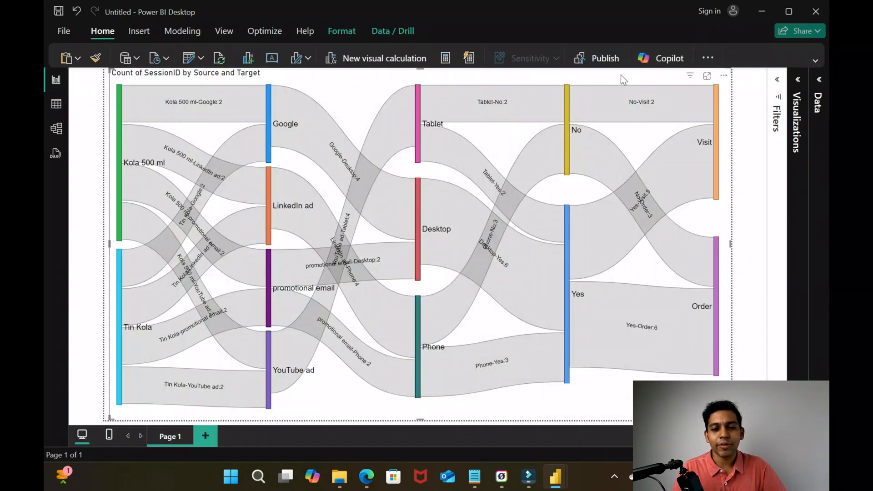